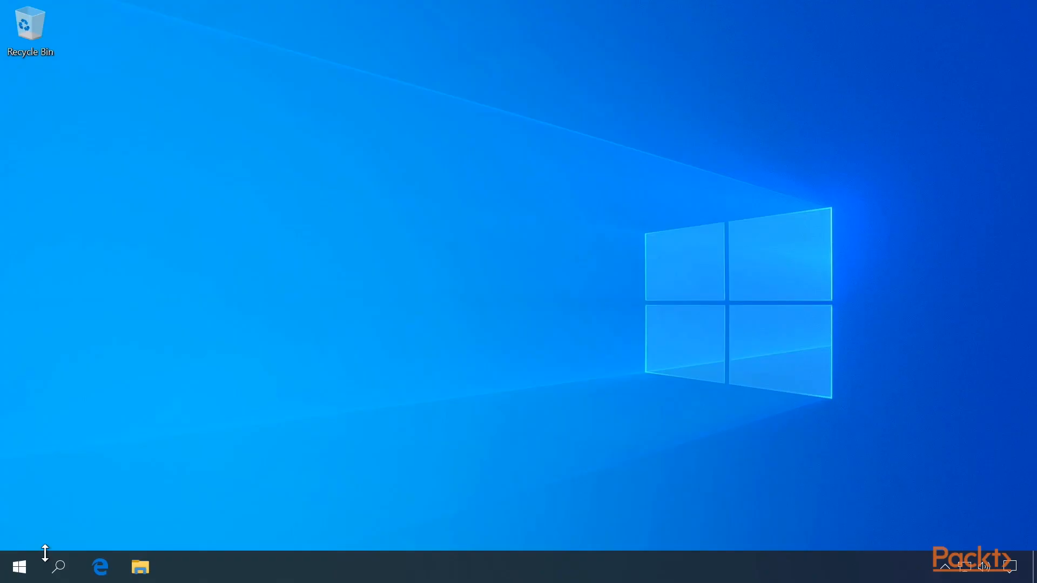
{"action": "mouse_move", "coordinate": [50, 559]}
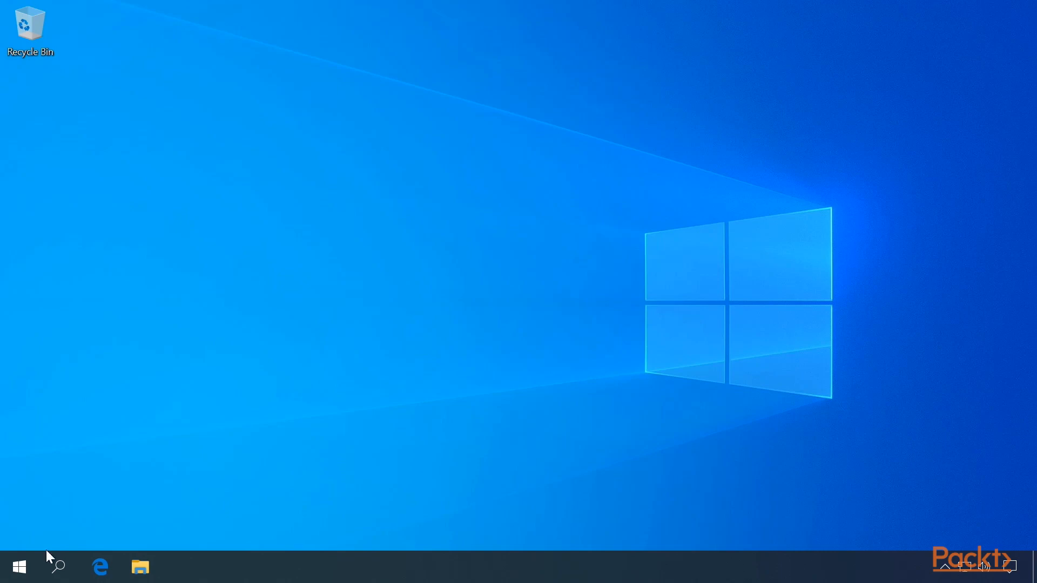
{"action": "mouse_move", "coordinate": [52, 544]}
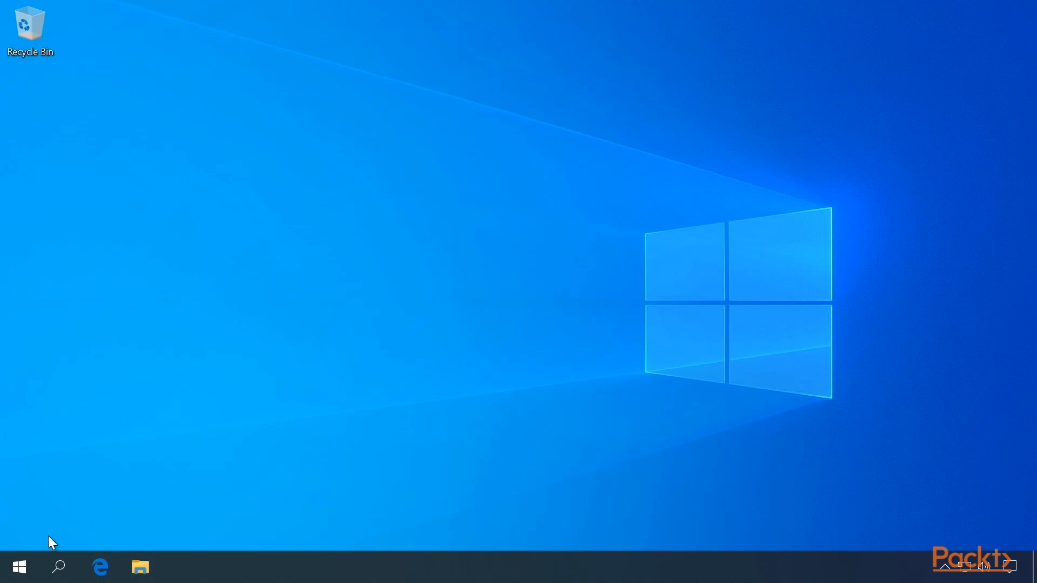
Search 'dev' for Device Manager, close it, and open Windows Settings from Start.
{"action": "type", "text": "dev"}
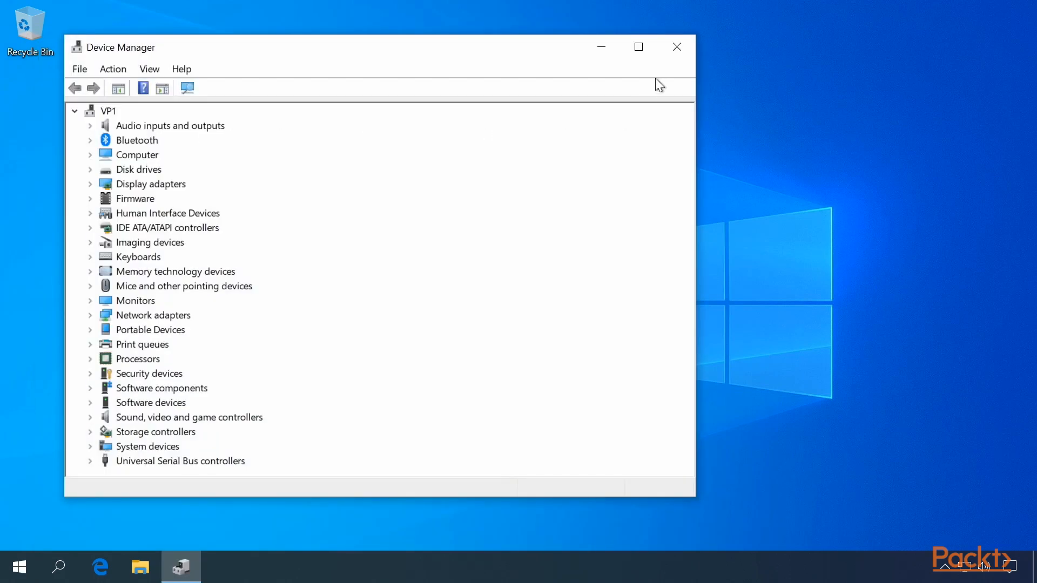
{"action": "left_click", "coordinate": [676, 47]}
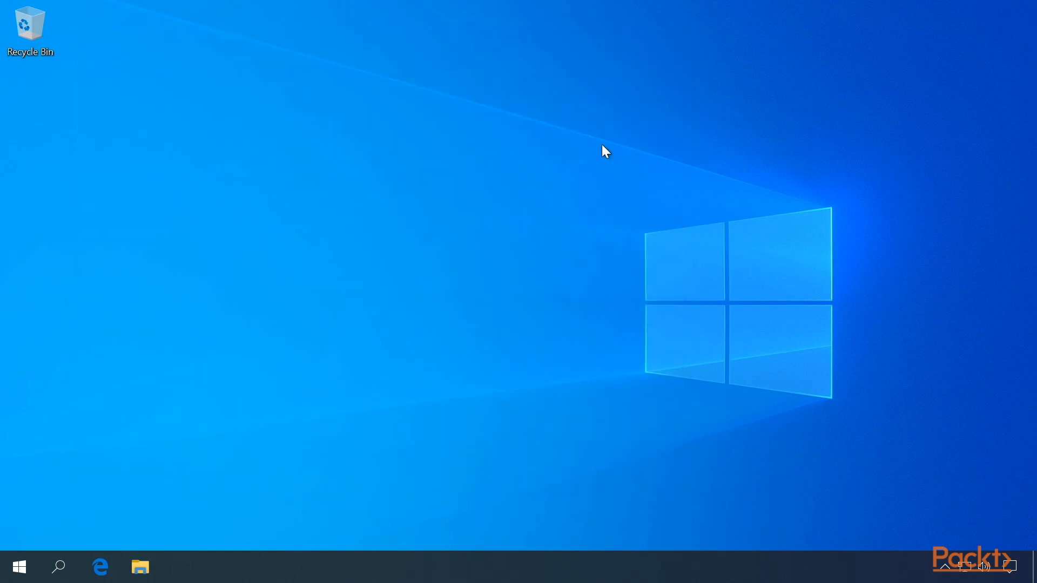
{"action": "mouse_move", "coordinate": [19, 567]}
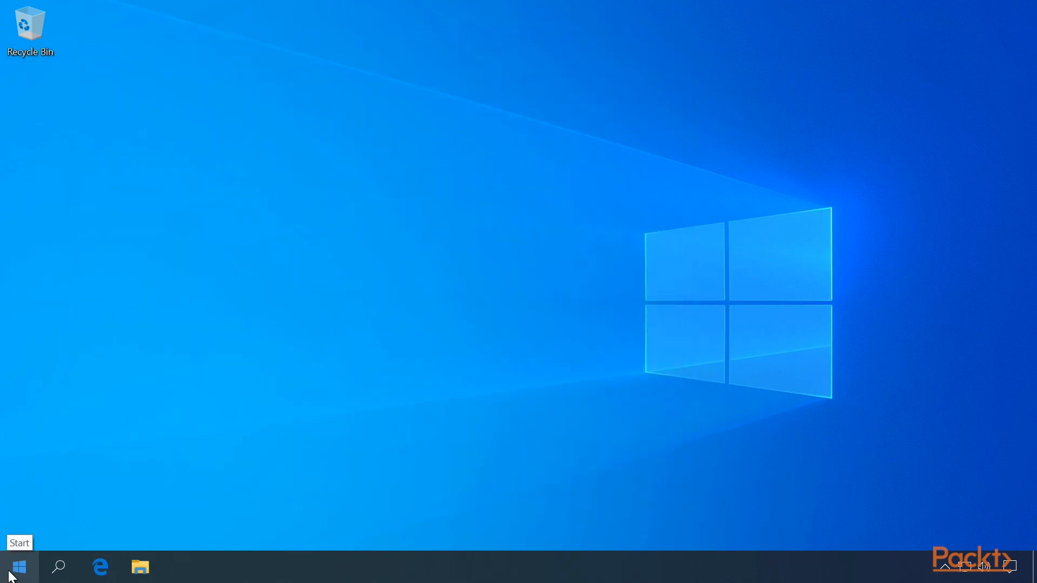
{"action": "right_click", "coordinate": [19, 568]}
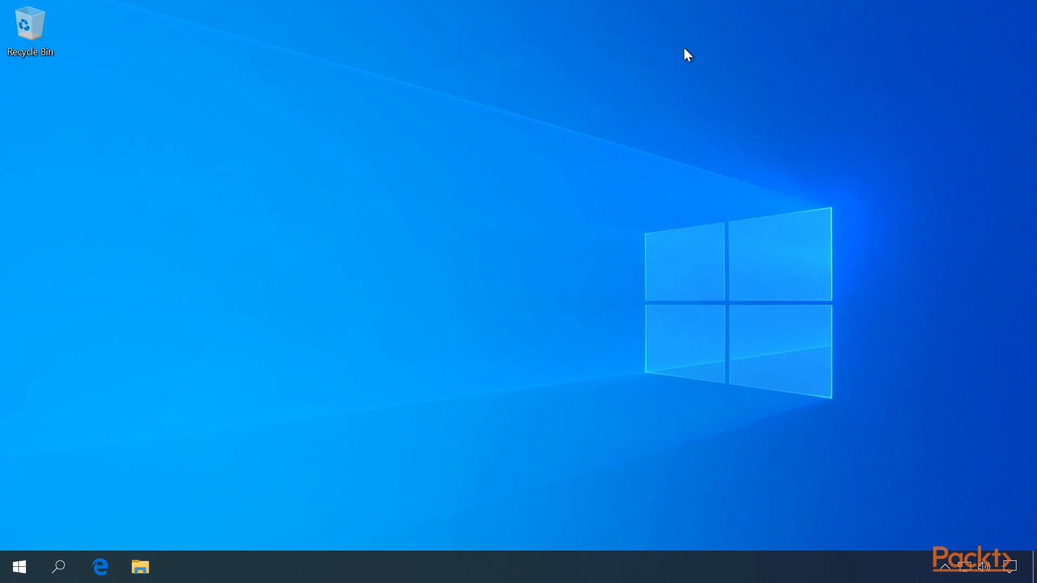
{"action": "left_click", "coordinate": [18, 567]}
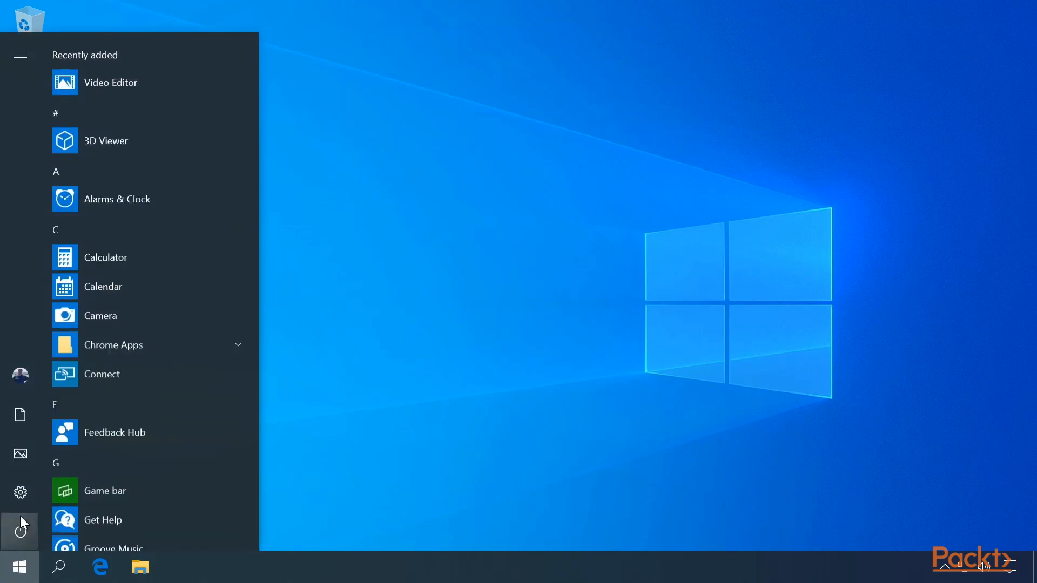
{"action": "left_click", "coordinate": [20, 493]}
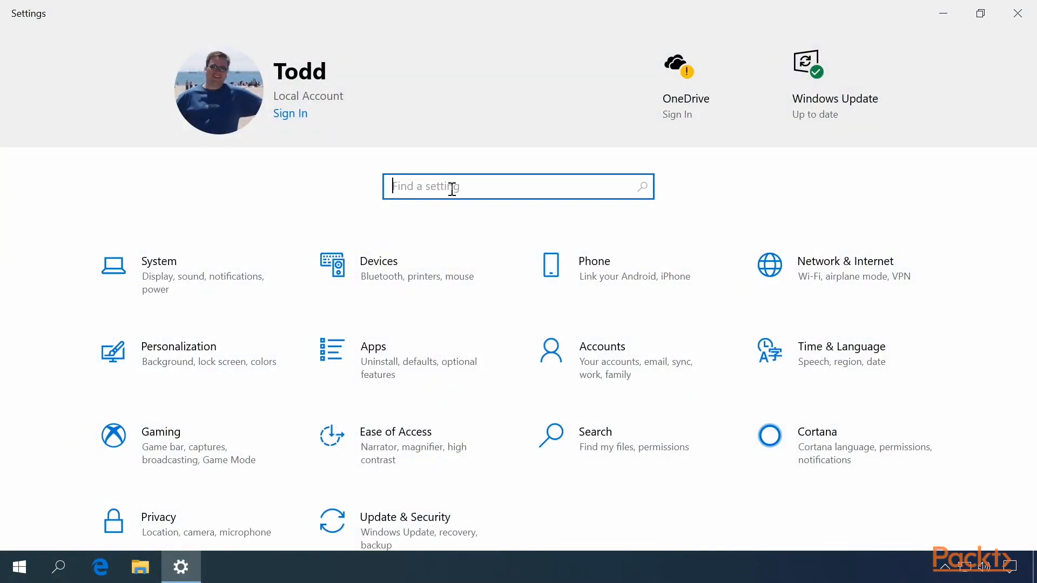
{"action": "mouse_move", "coordinate": [469, 223]}
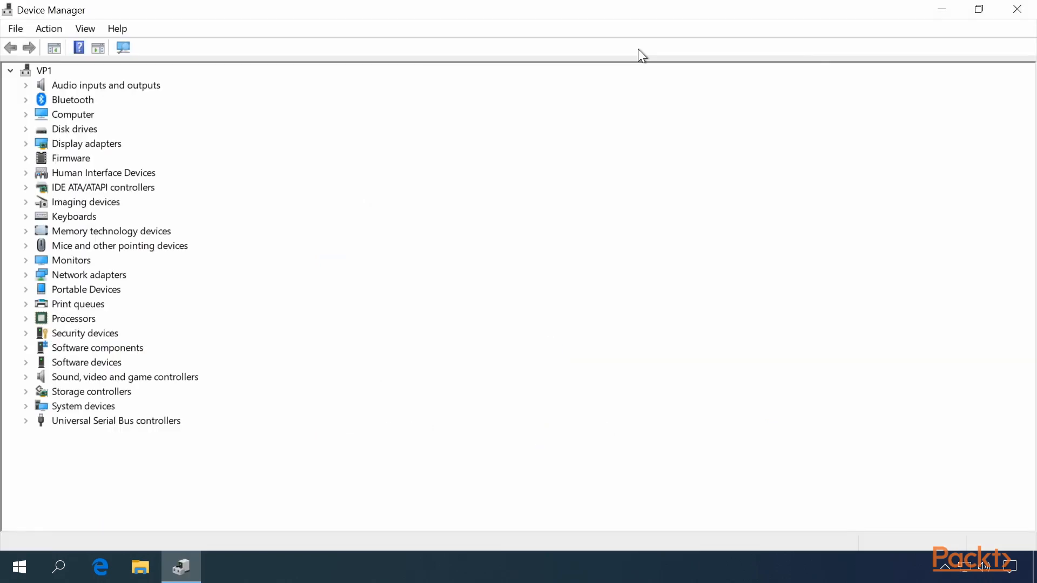
{"action": "mouse_move", "coordinate": [256, 85]}
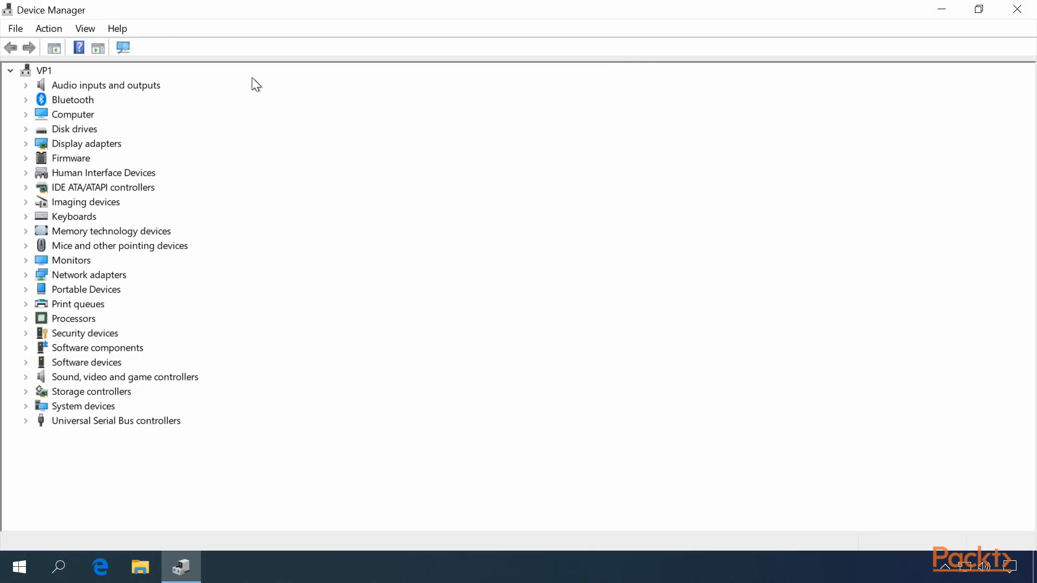
{"action": "left_click", "coordinate": [85, 29]}
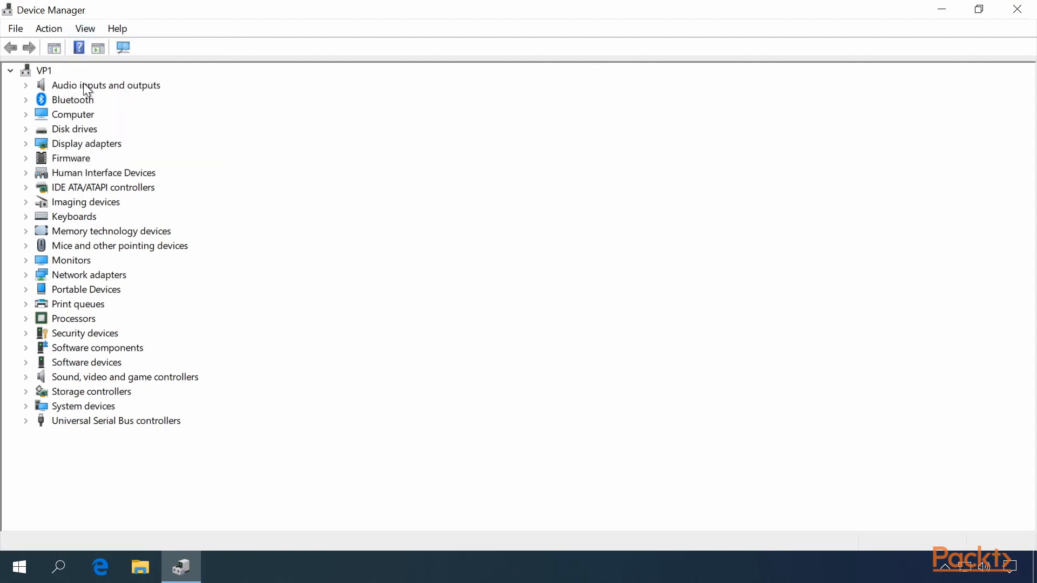
{"action": "left_click", "coordinate": [25, 85]}
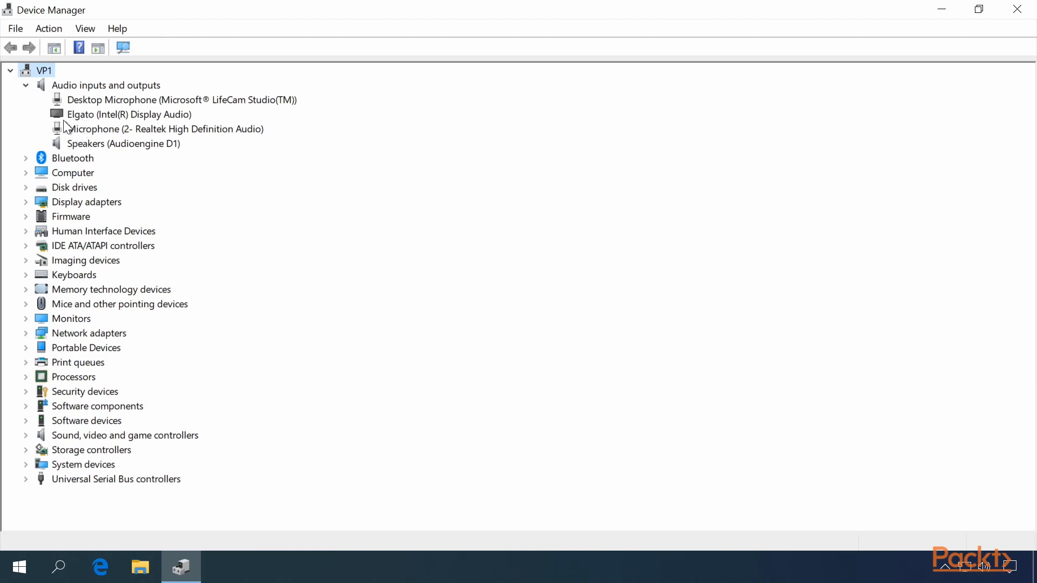
{"action": "left_click", "coordinate": [26, 85]}
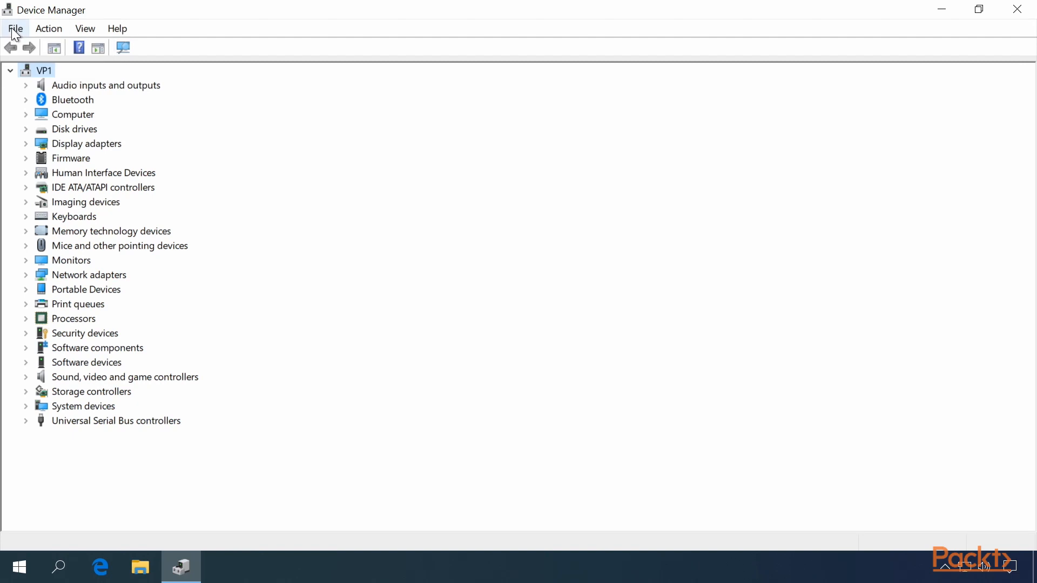
{"action": "left_click", "coordinate": [15, 28]}
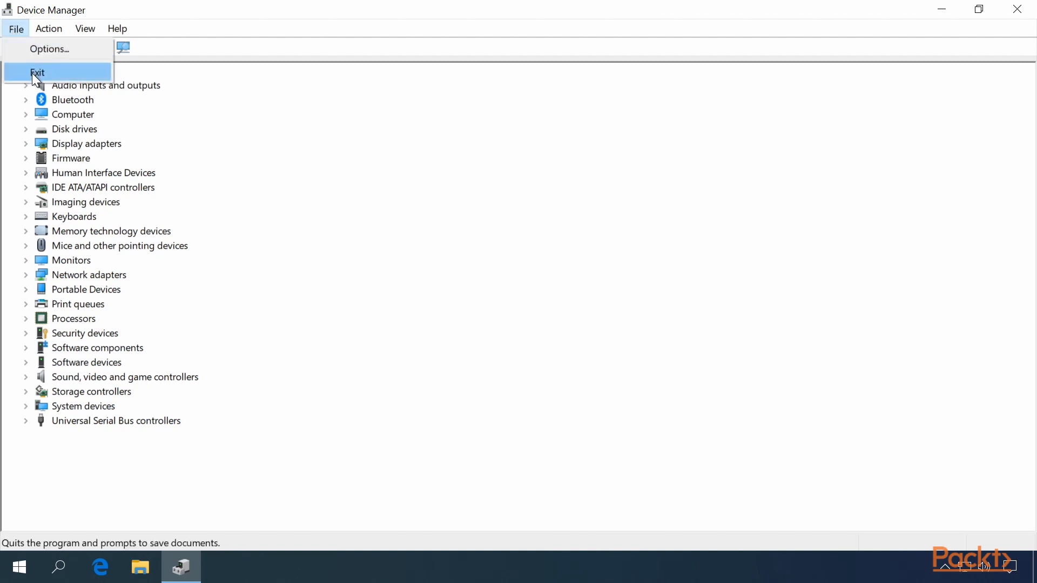
{"action": "left_click", "coordinate": [48, 29]}
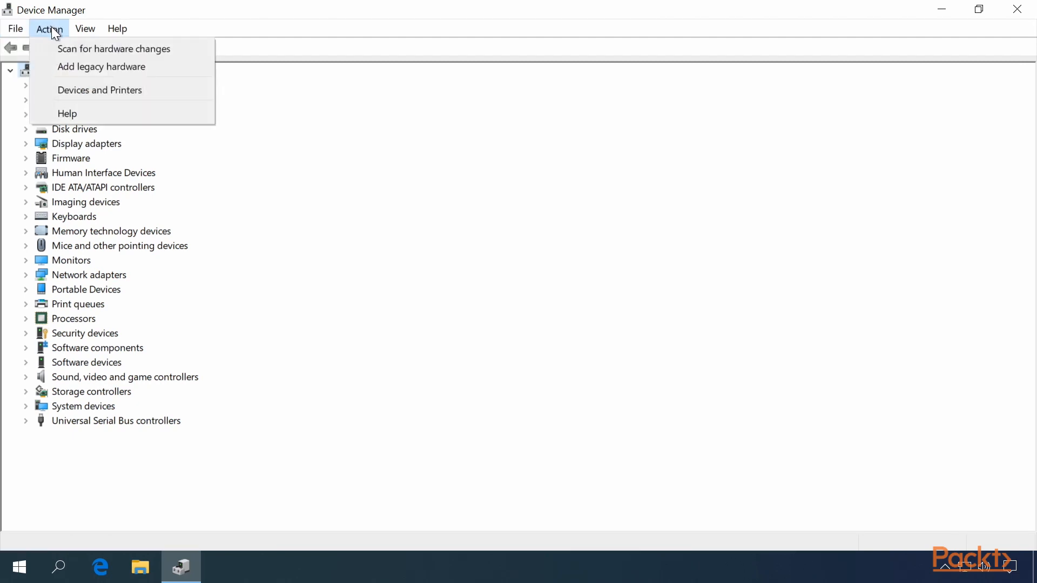
{"action": "mouse_move", "coordinate": [114, 48]}
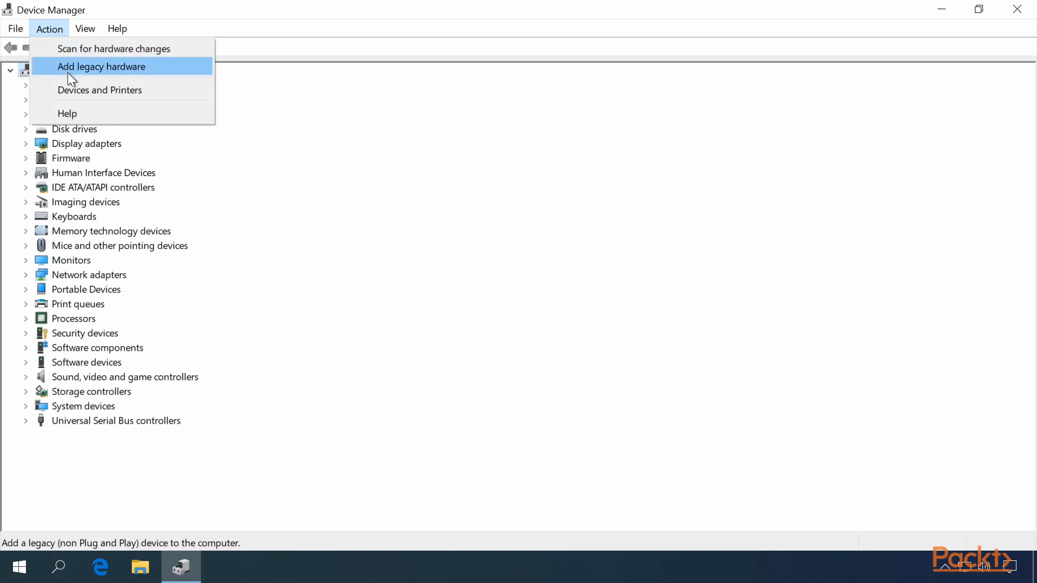
{"action": "mouse_move", "coordinate": [67, 113]}
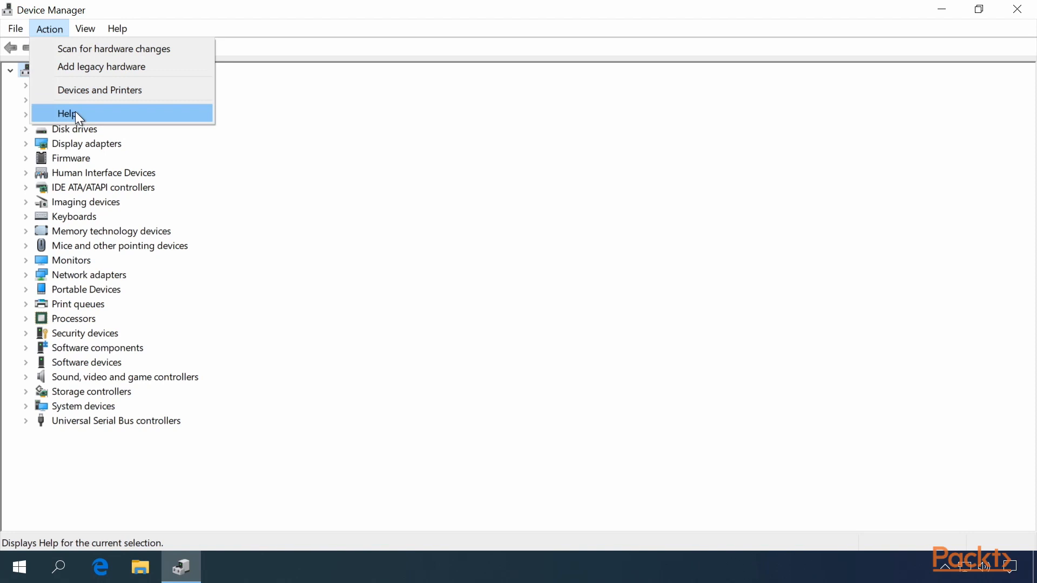
{"action": "left_click", "coordinate": [85, 29]}
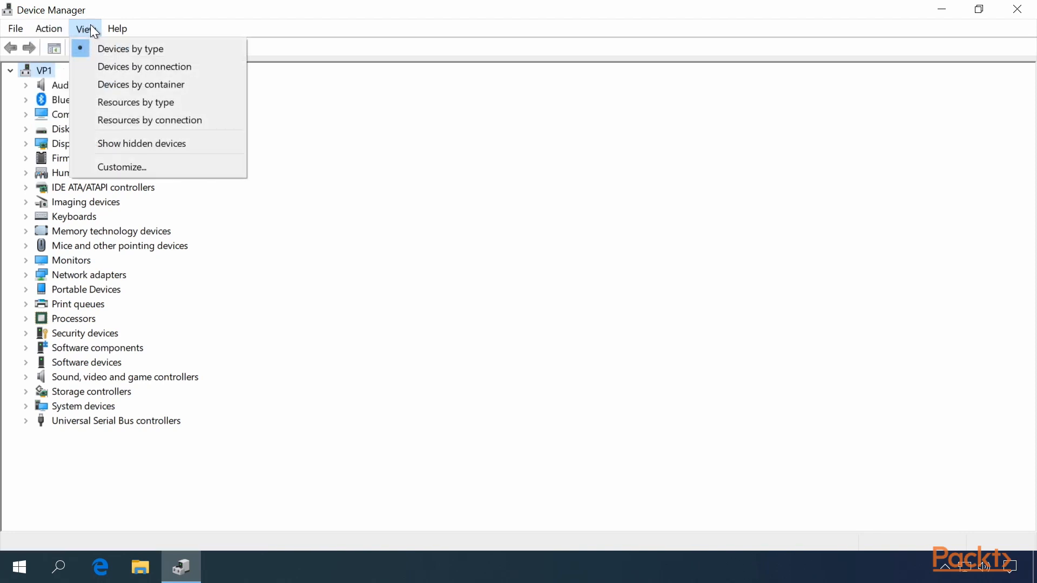
{"action": "mouse_move", "coordinate": [130, 48]}
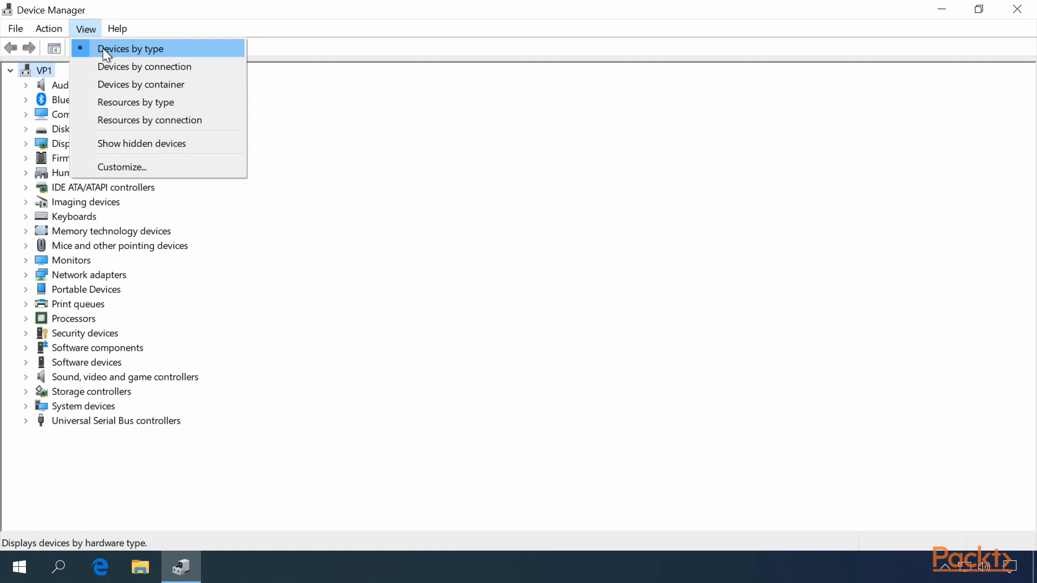
{"action": "mouse_move", "coordinate": [144, 66]}
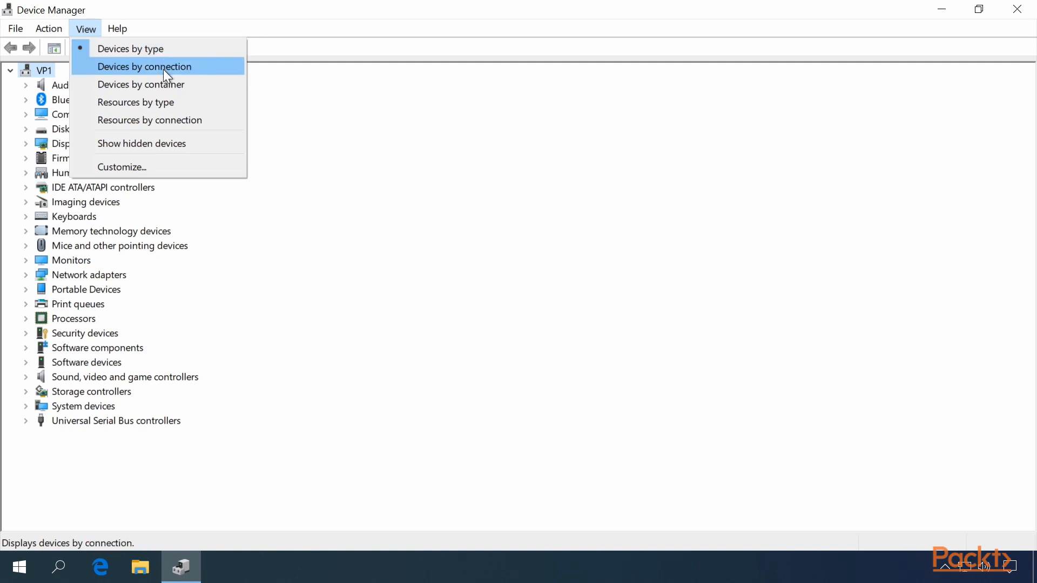
Show resources by connection, then resources by type with Memory ranges expanded.
{"action": "left_click", "coordinate": [144, 66]}
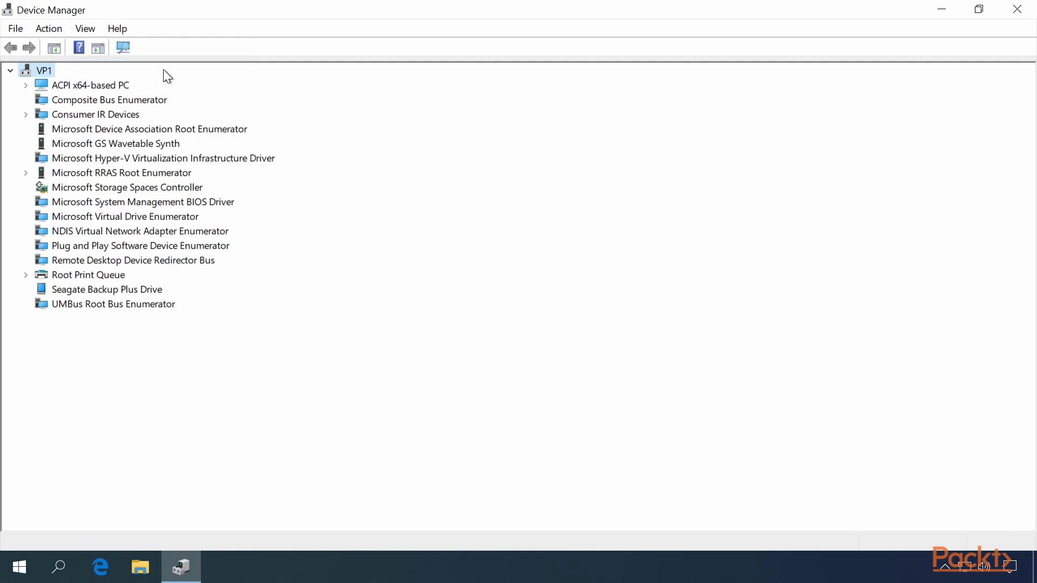
{"action": "left_click", "coordinate": [84, 29]}
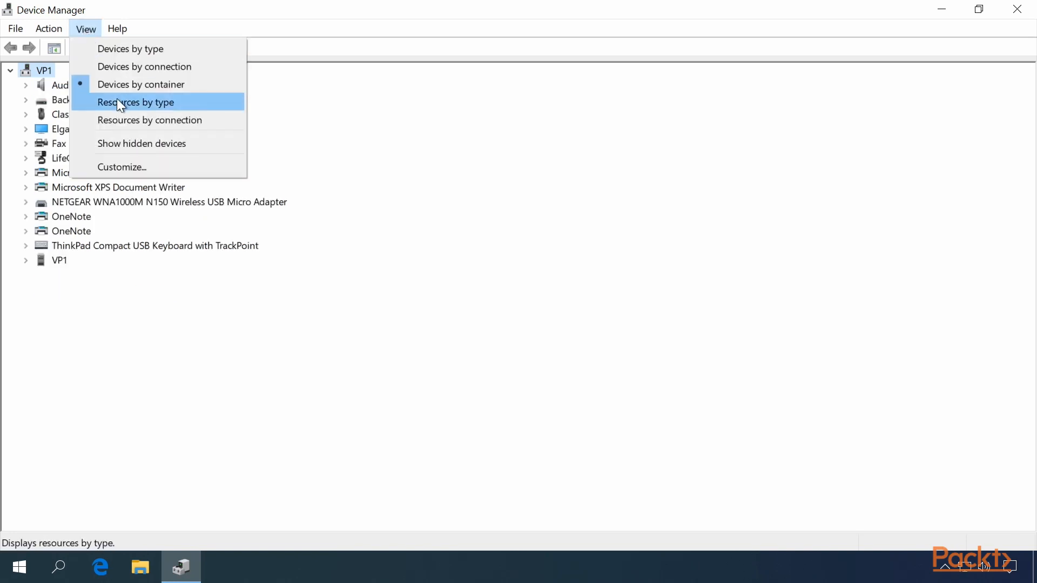
{"action": "left_click", "coordinate": [135, 102]}
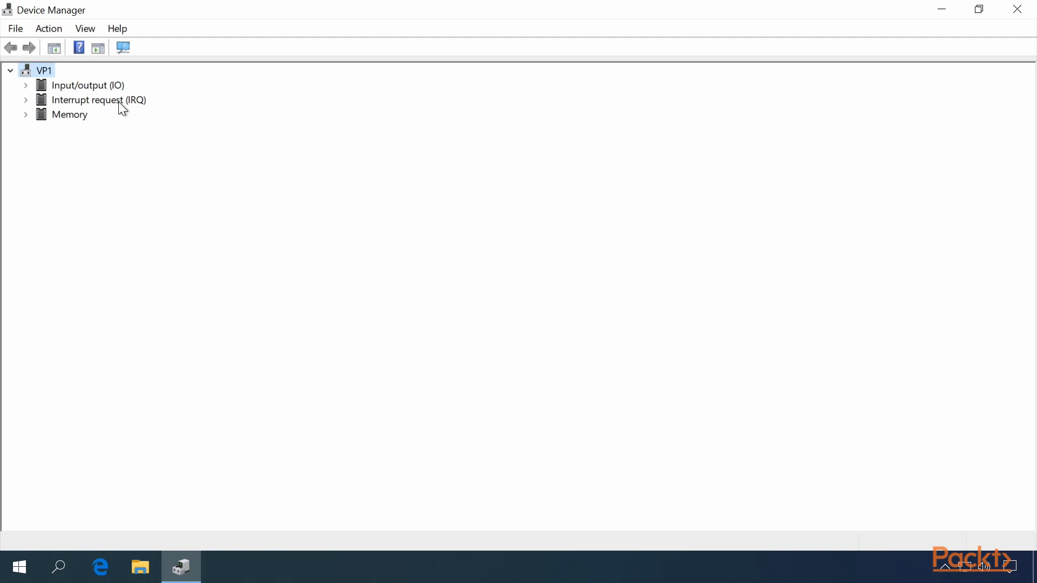
{"action": "mouse_move", "coordinate": [136, 110]}
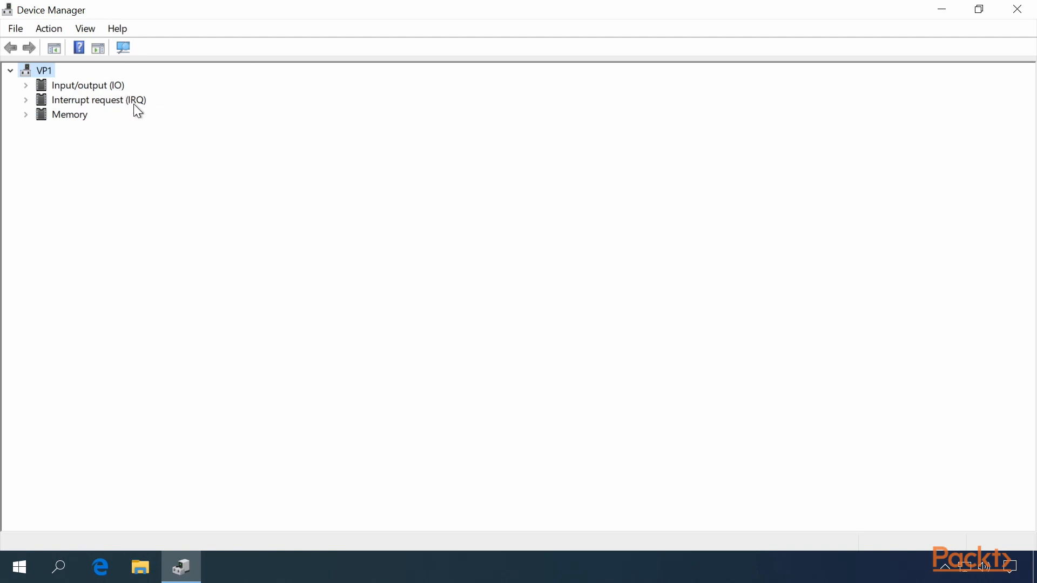
{"action": "left_click", "coordinate": [26, 114]}
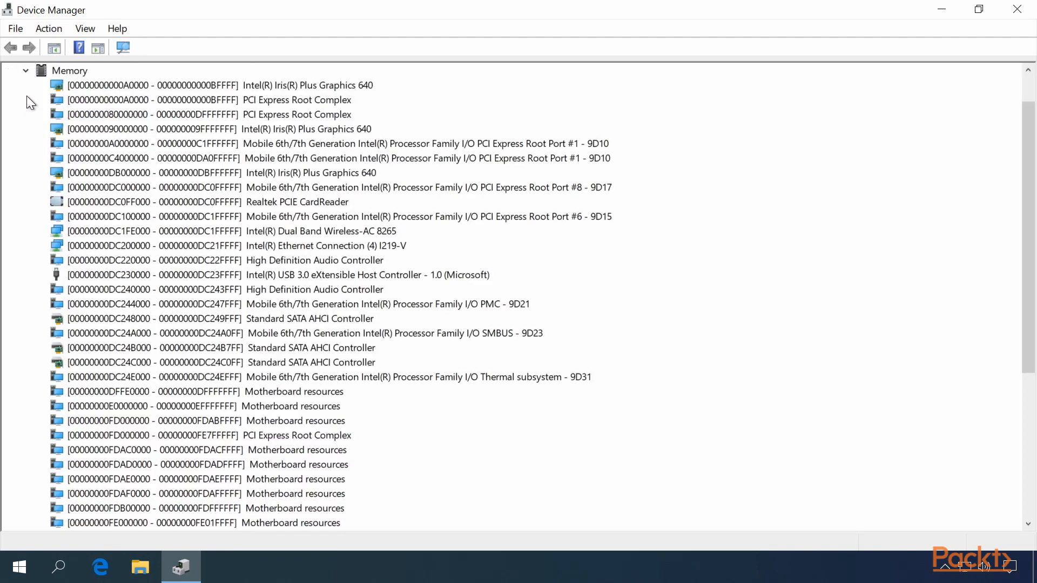
Return to devices by type and toggle Show hidden devices.
{"action": "left_click", "coordinate": [86, 28]}
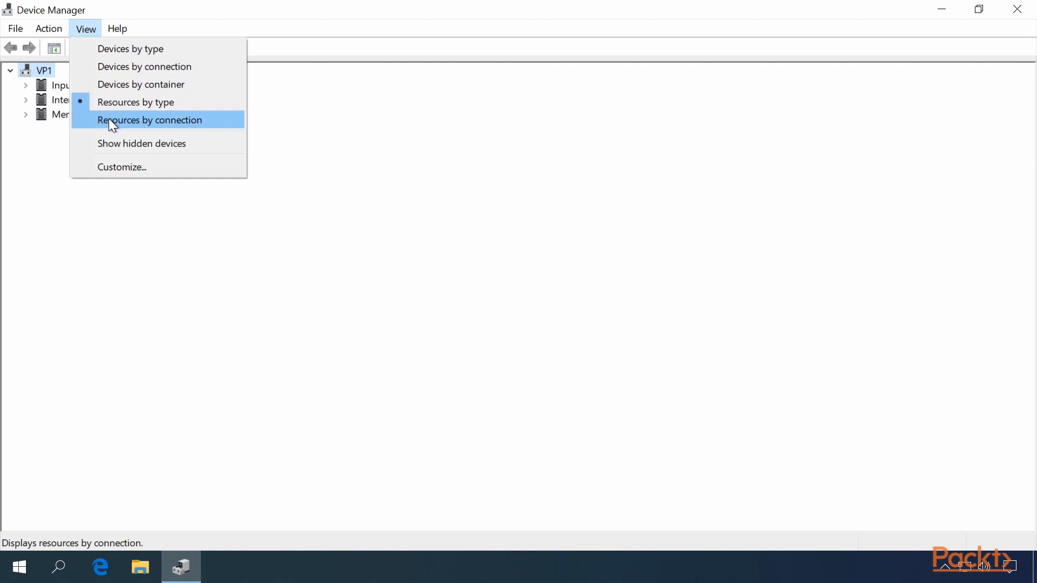
{"action": "left_click", "coordinate": [149, 119]}
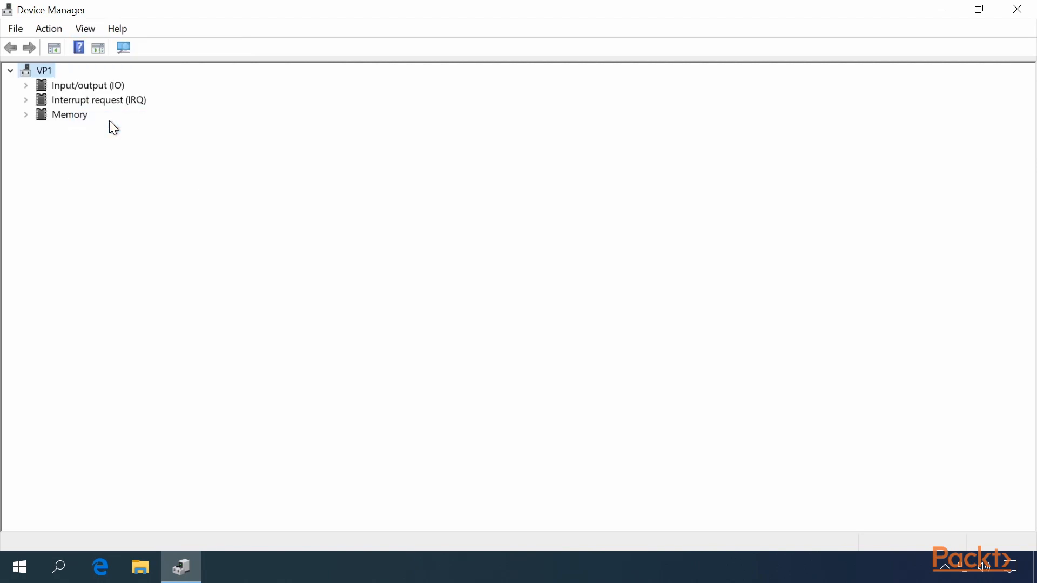
{"action": "left_click", "coordinate": [26, 85]}
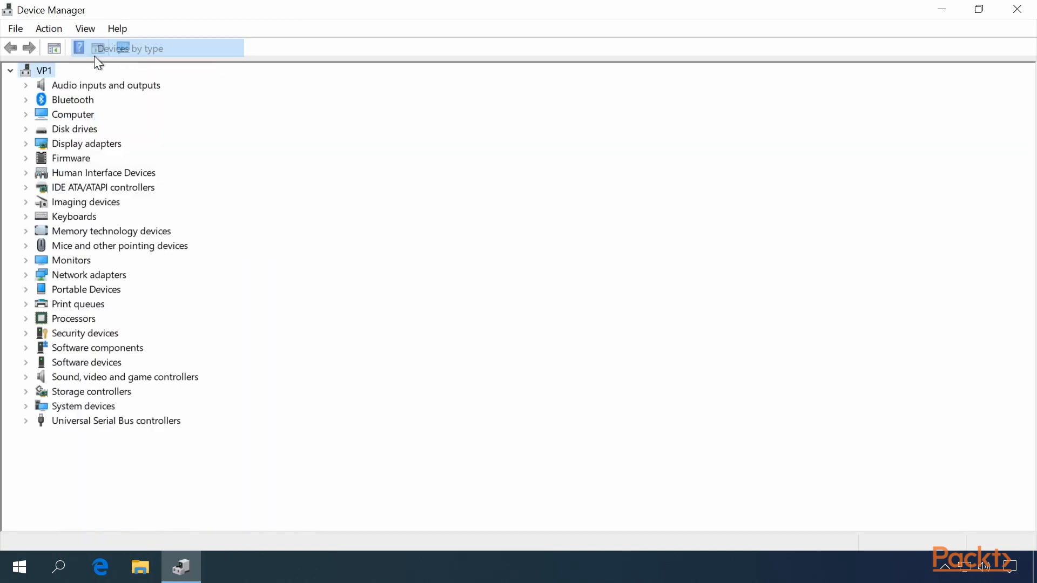
{"action": "left_click", "coordinate": [85, 28]}
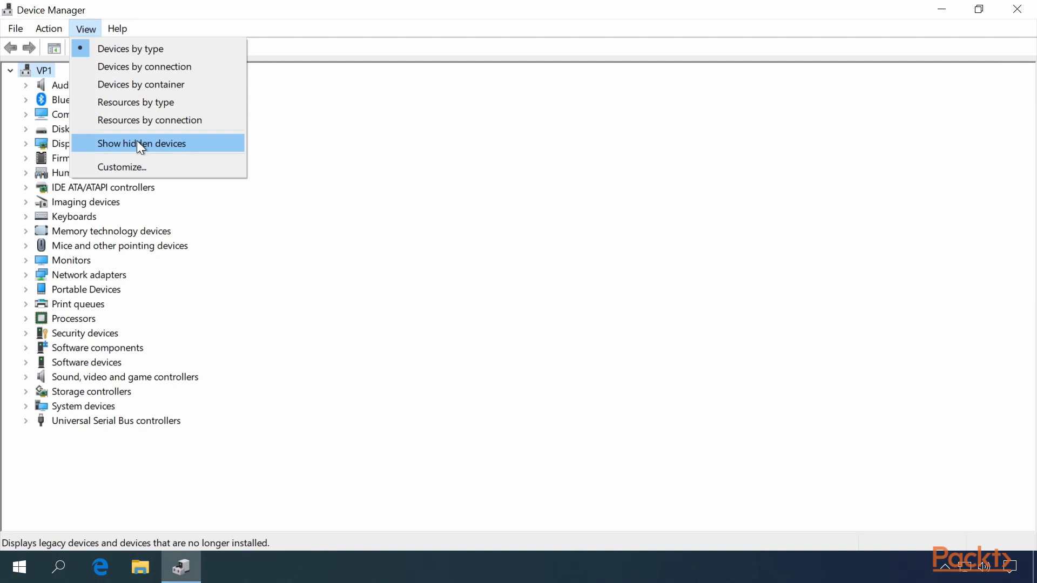
{"action": "mouse_move", "coordinate": [117, 153]}
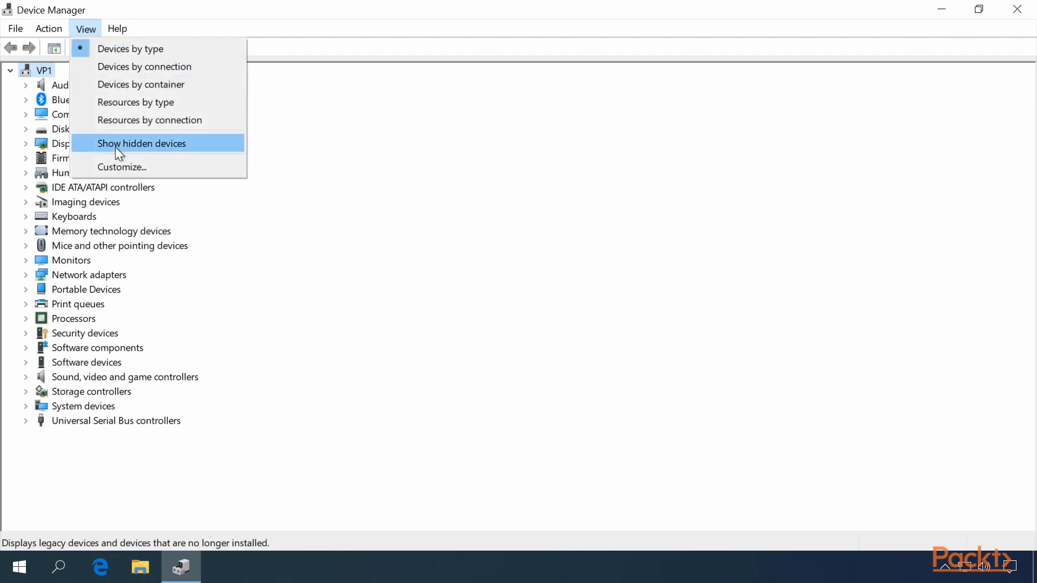
{"action": "left_click", "coordinate": [141, 143]}
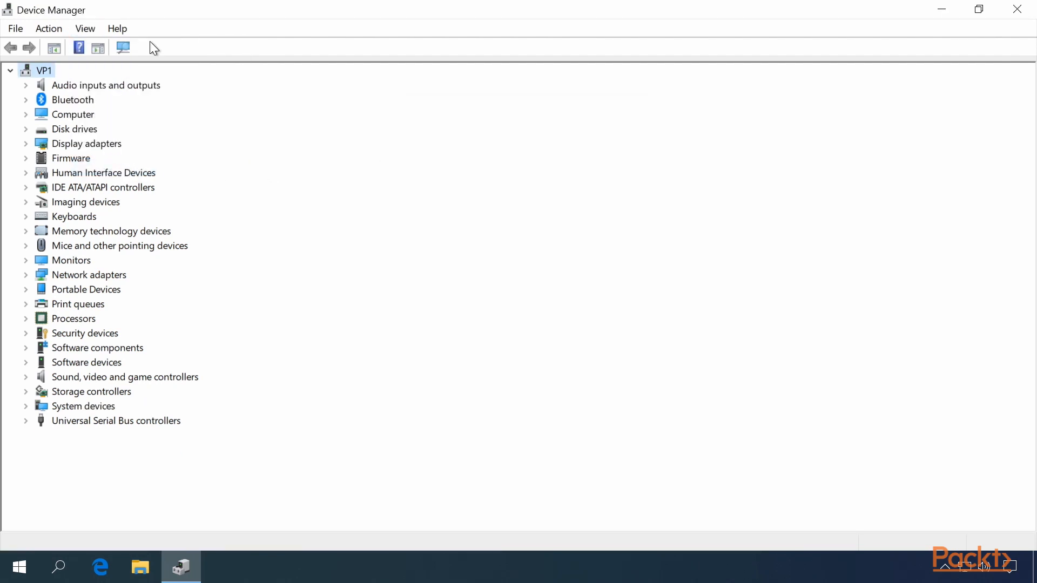
{"action": "left_click", "coordinate": [117, 27]}
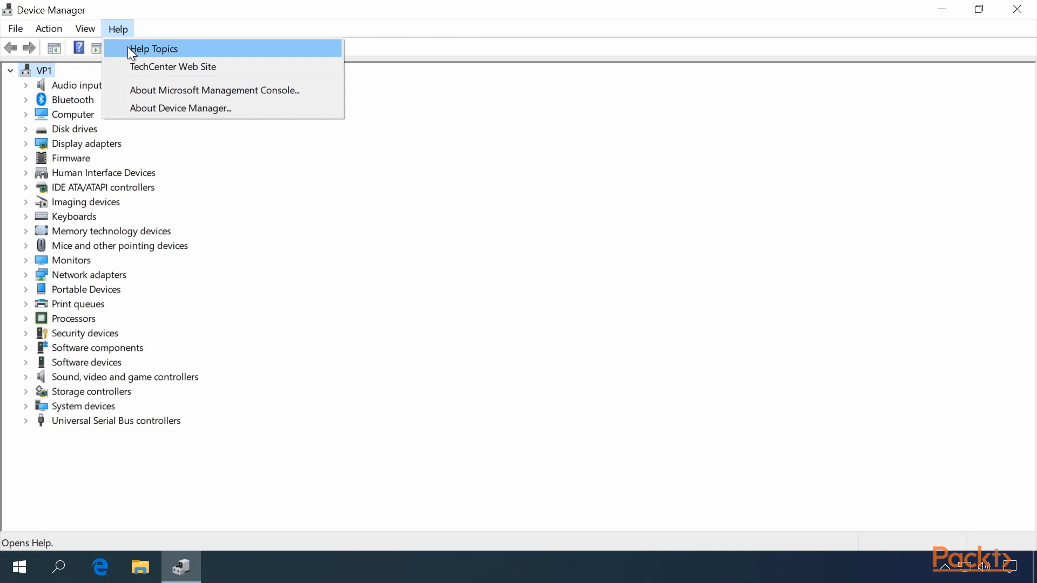
{"action": "mouse_move", "coordinate": [173, 66]}
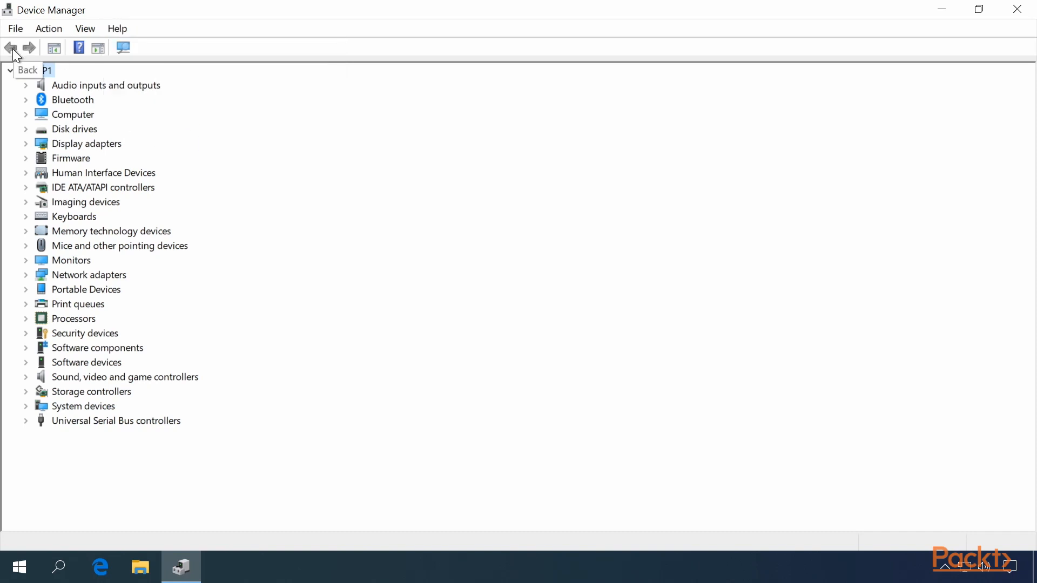
{"action": "mouse_move", "coordinate": [23, 53]}
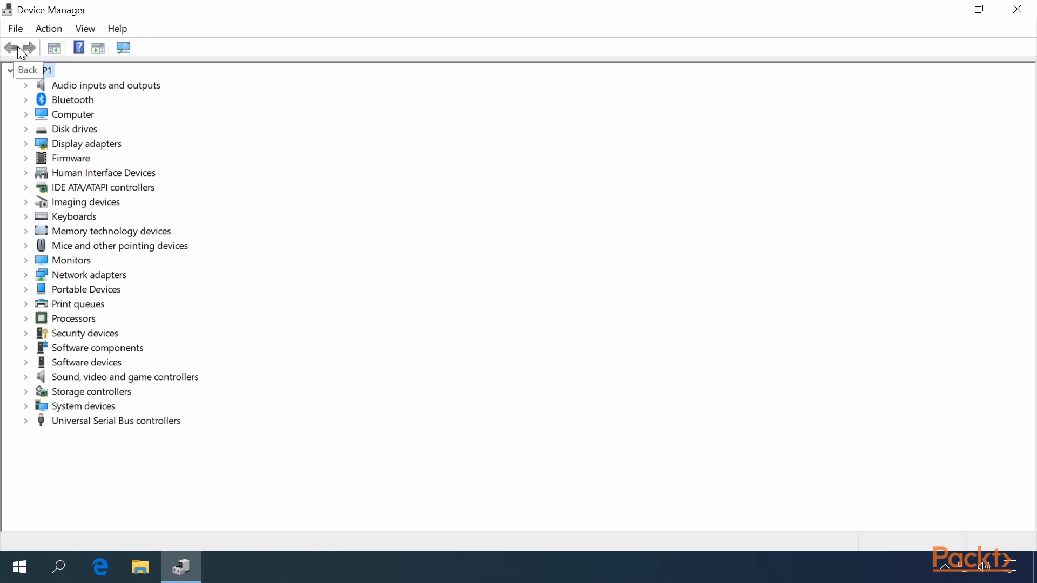
{"action": "mouse_move", "coordinate": [54, 47]}
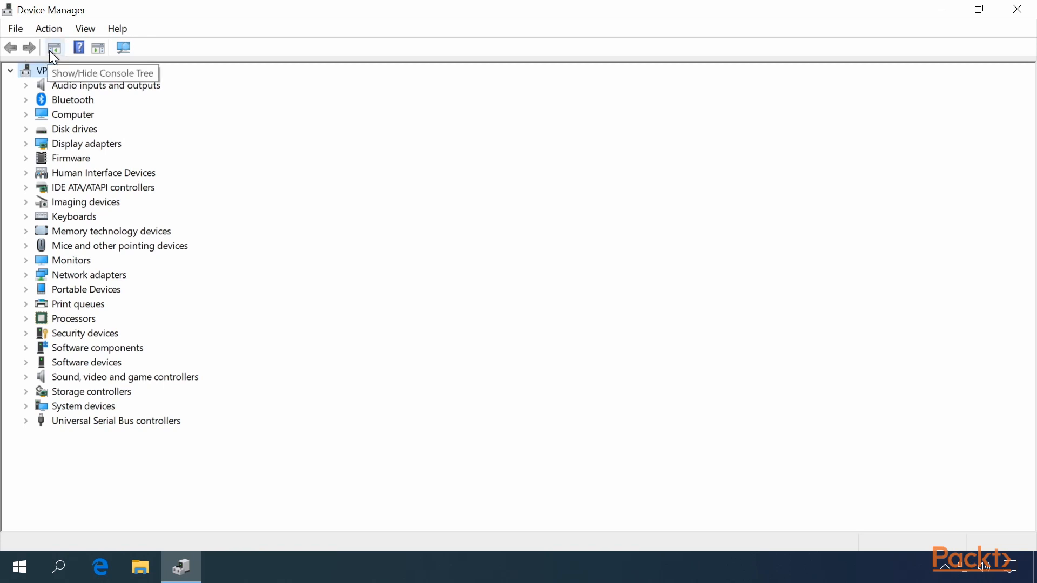
{"action": "left_click", "coordinate": [54, 48]}
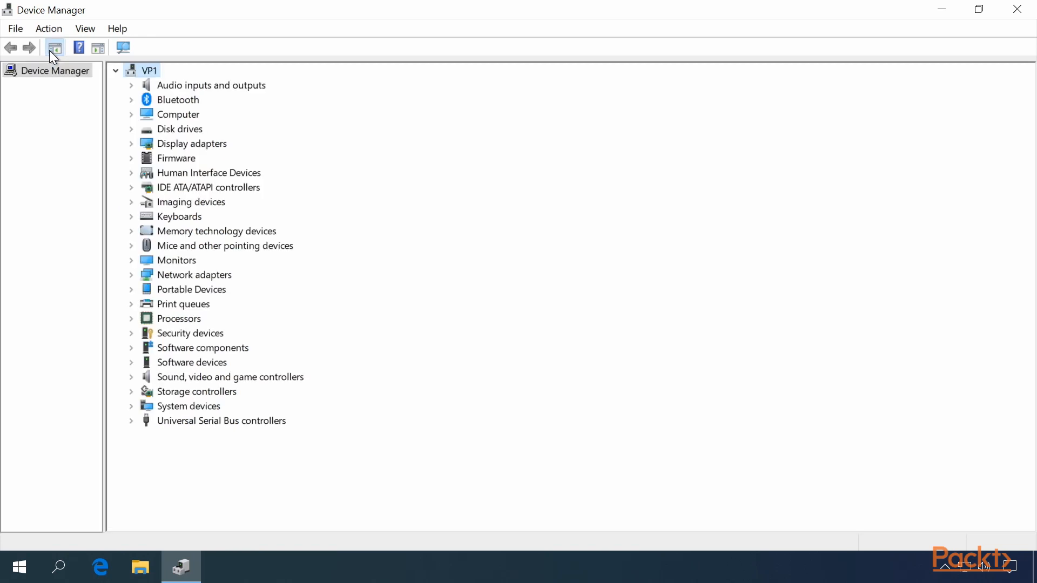
{"action": "left_click", "coordinate": [54, 48]}
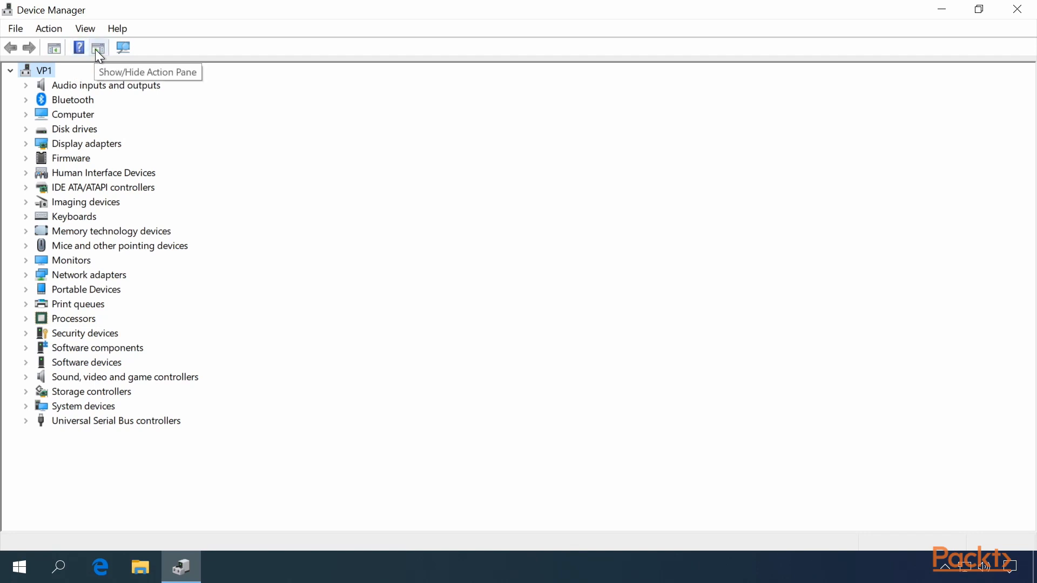
{"action": "left_click", "coordinate": [98, 47]}
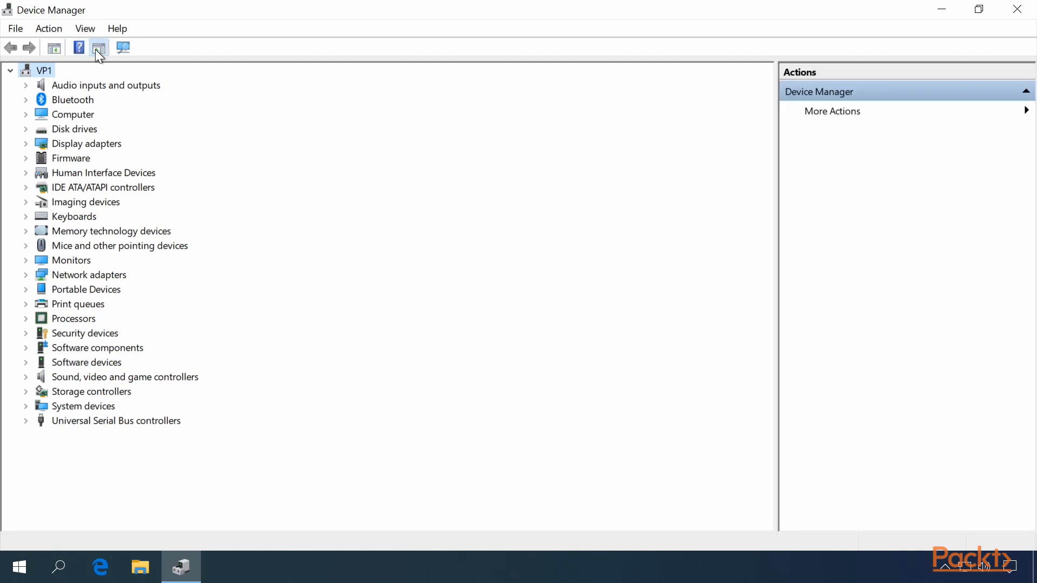
{"action": "mouse_move", "coordinate": [123, 48]}
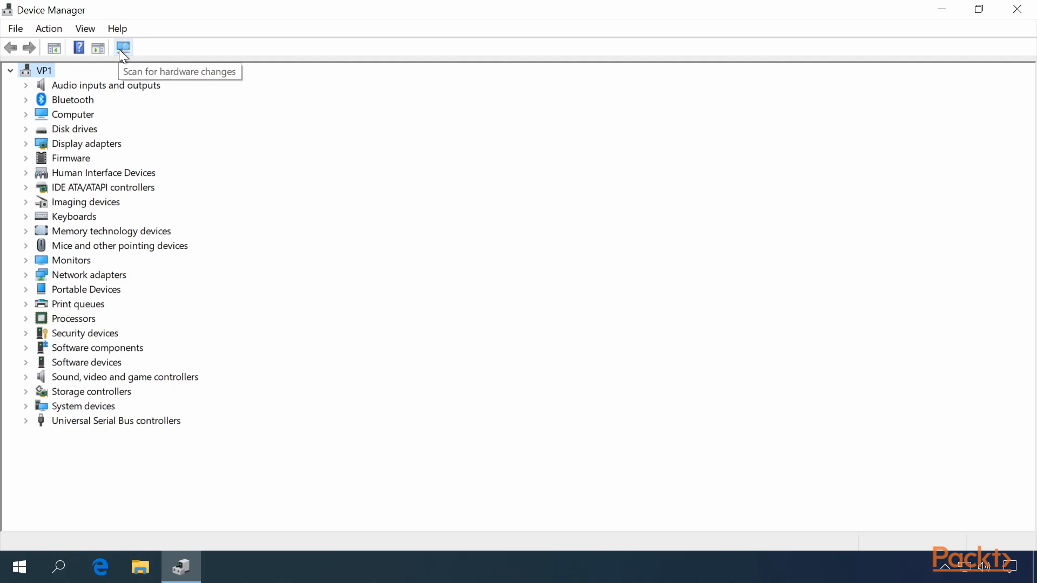
{"action": "mouse_move", "coordinate": [98, 52]}
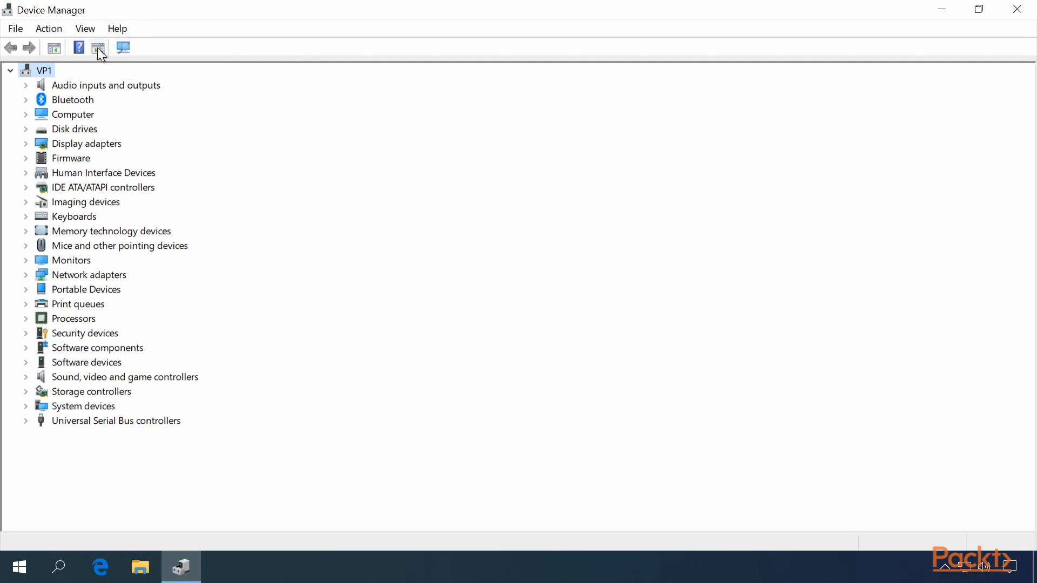
{"action": "left_click", "coordinate": [118, 29]}
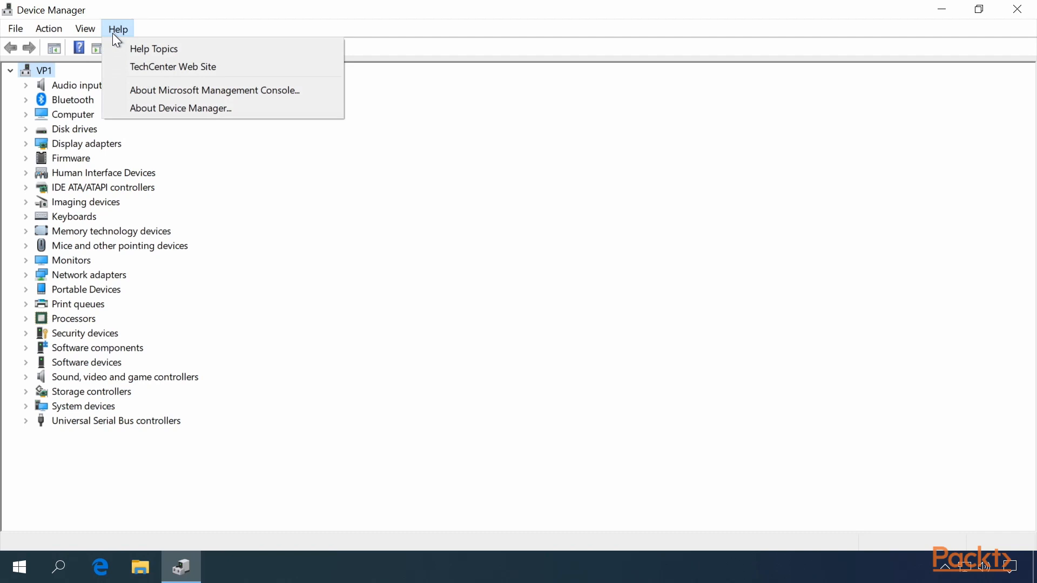
{"action": "left_click", "coordinate": [55, 47]}
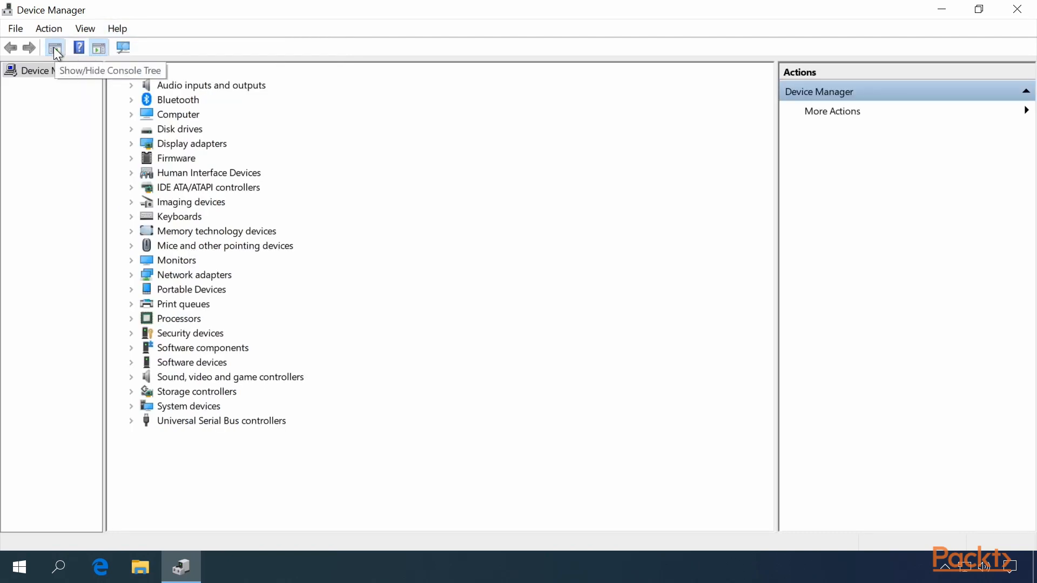
{"action": "mouse_move", "coordinate": [100, 47]}
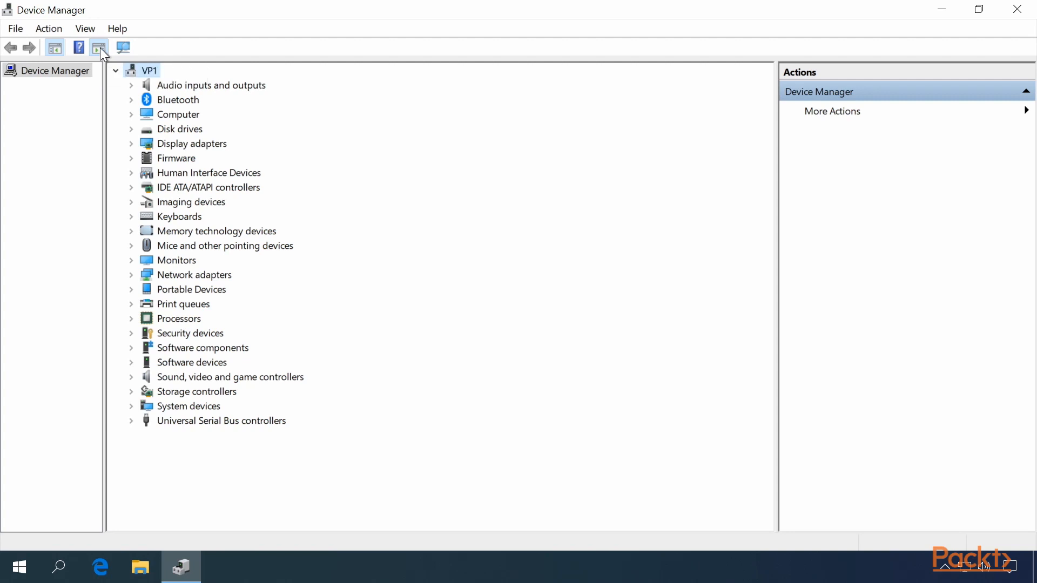
{"action": "left_click", "coordinate": [121, 47]}
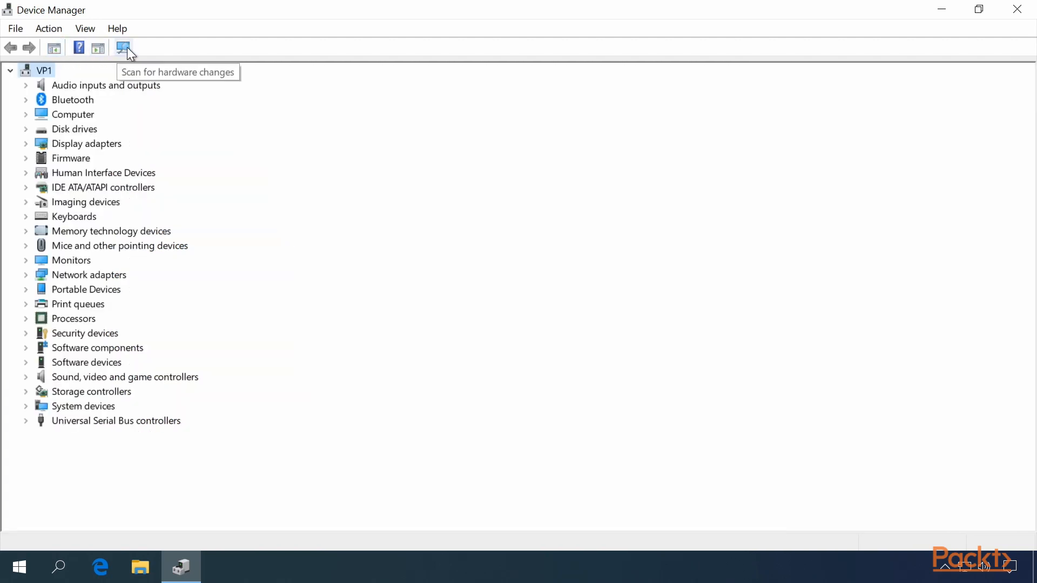
Rescan for Plug and Play hardware changes.
{"action": "left_click", "coordinate": [123, 48]}
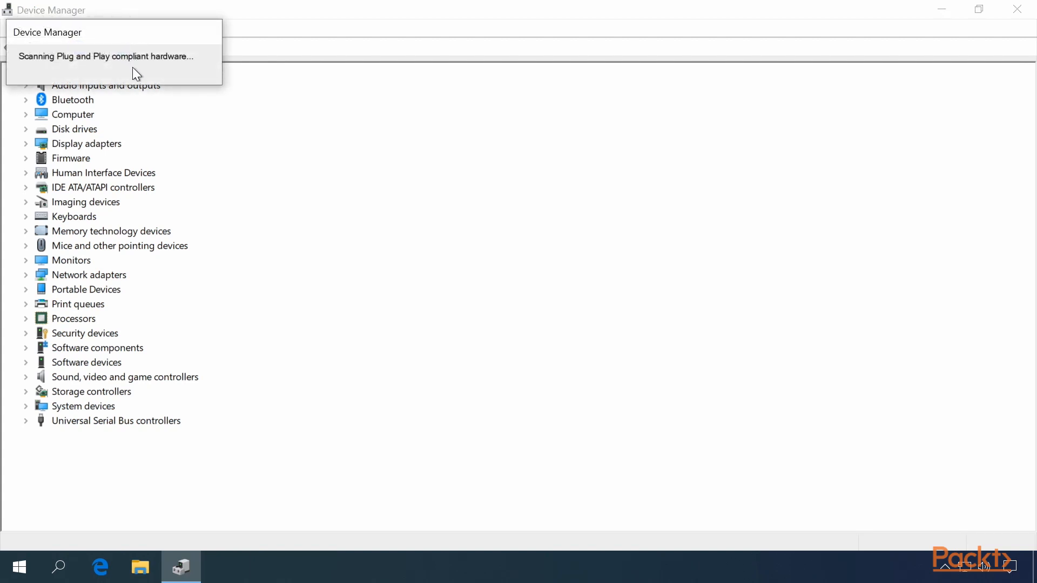
{"action": "mouse_move", "coordinate": [124, 73]}
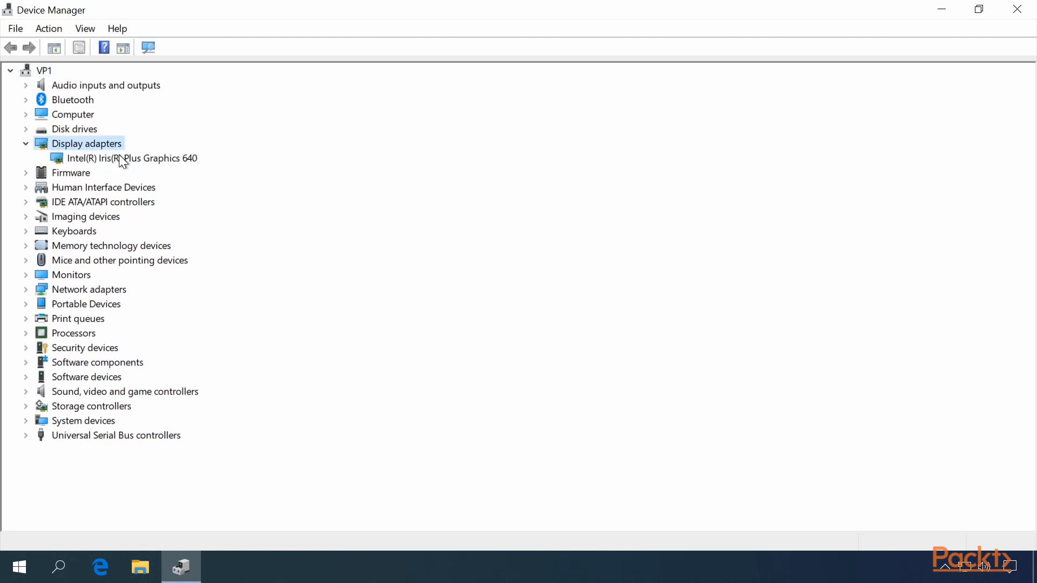
{"action": "right_click", "coordinate": [127, 157]}
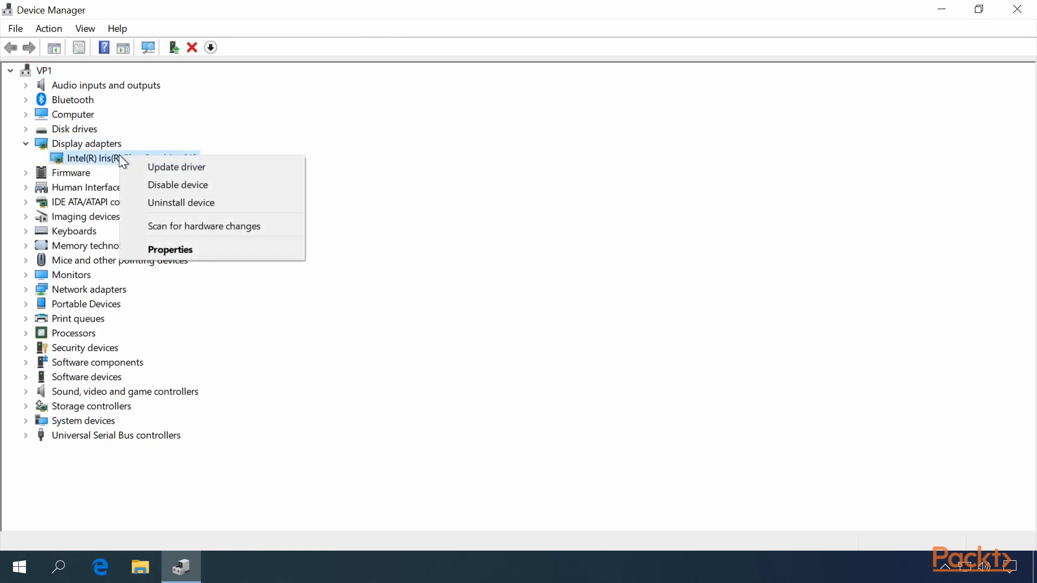
{"action": "mouse_move", "coordinate": [177, 185]}
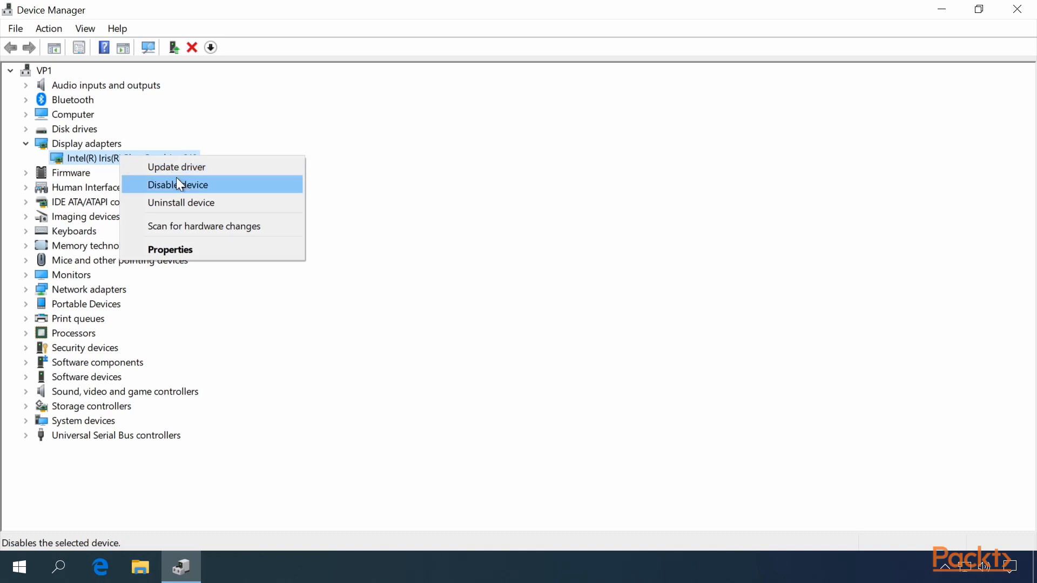
{"action": "mouse_move", "coordinate": [192, 203]}
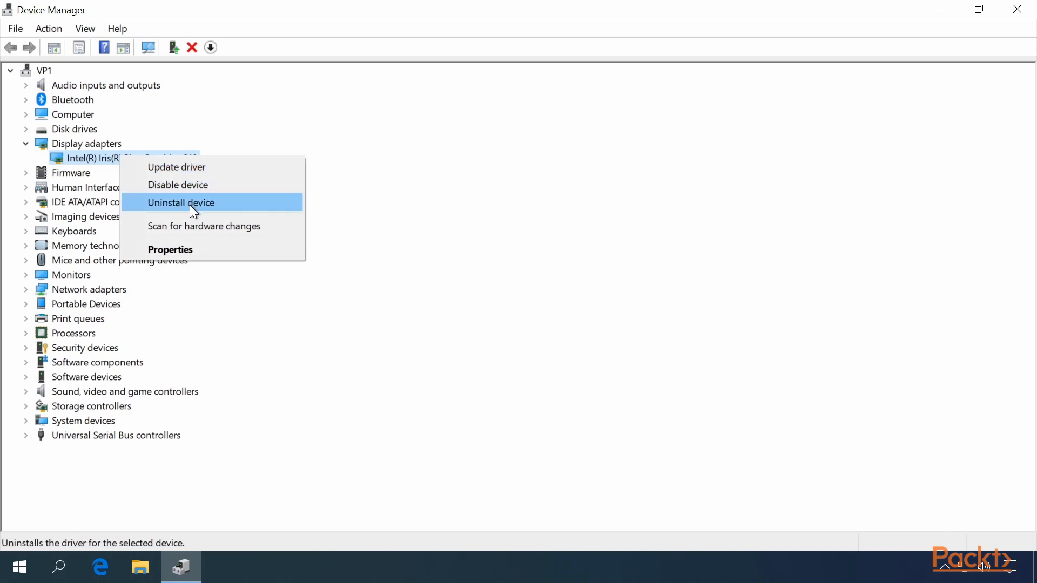
{"action": "mouse_move", "coordinate": [205, 254]}
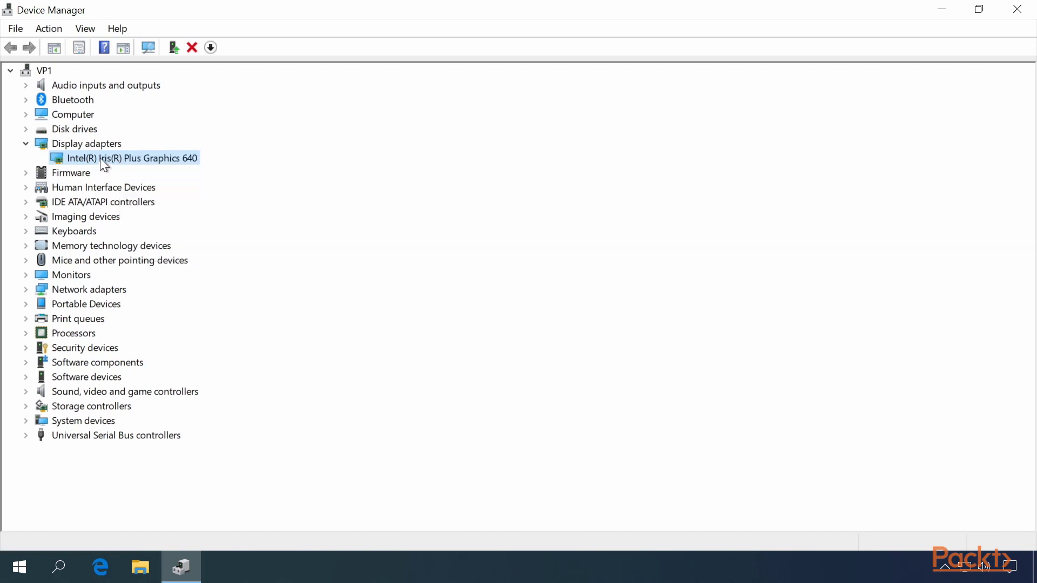
{"action": "left_click", "coordinate": [48, 28]}
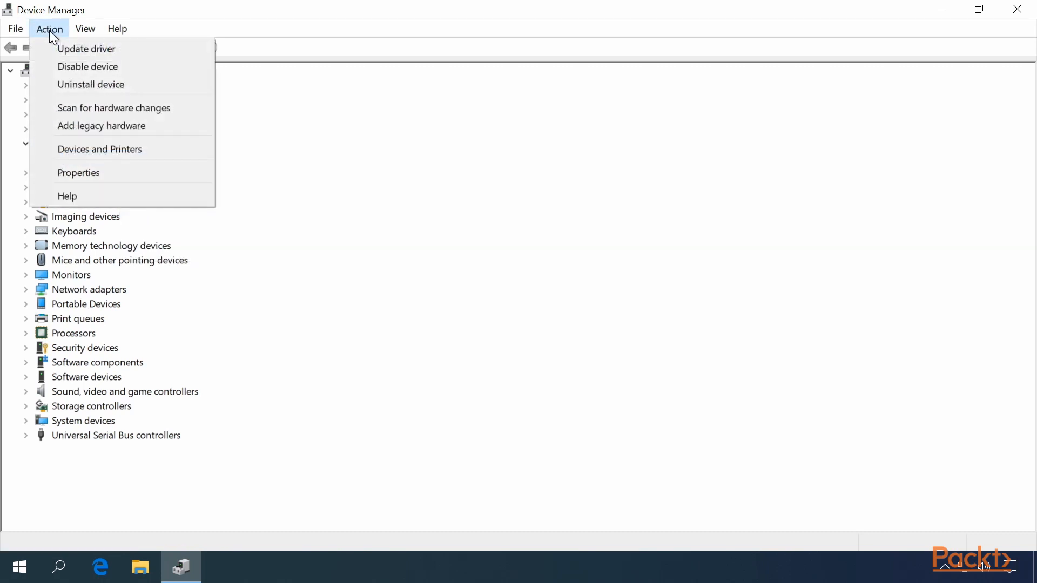
{"action": "mouse_move", "coordinate": [86, 48]}
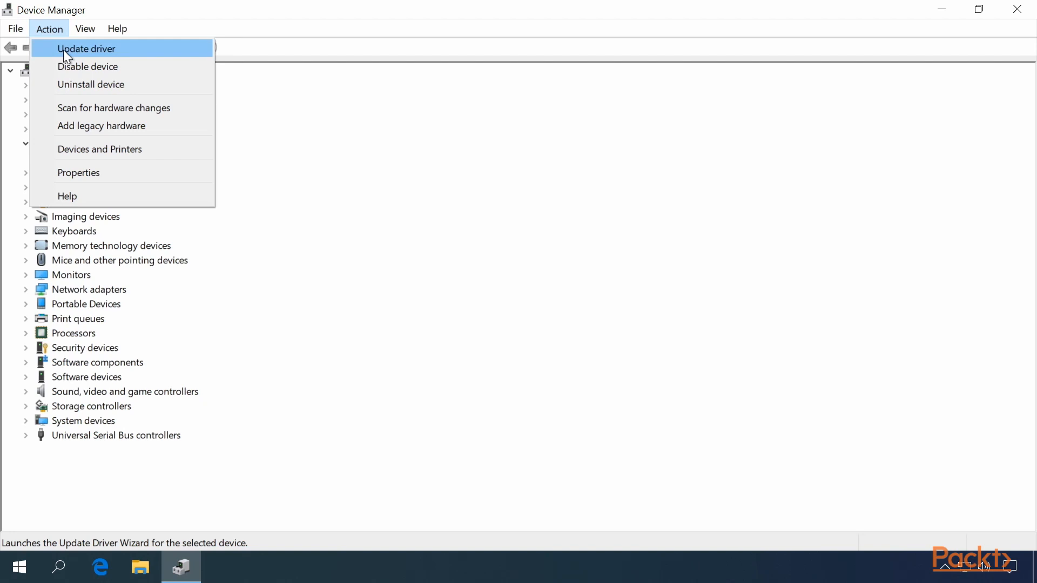
{"action": "mouse_move", "coordinate": [78, 84]}
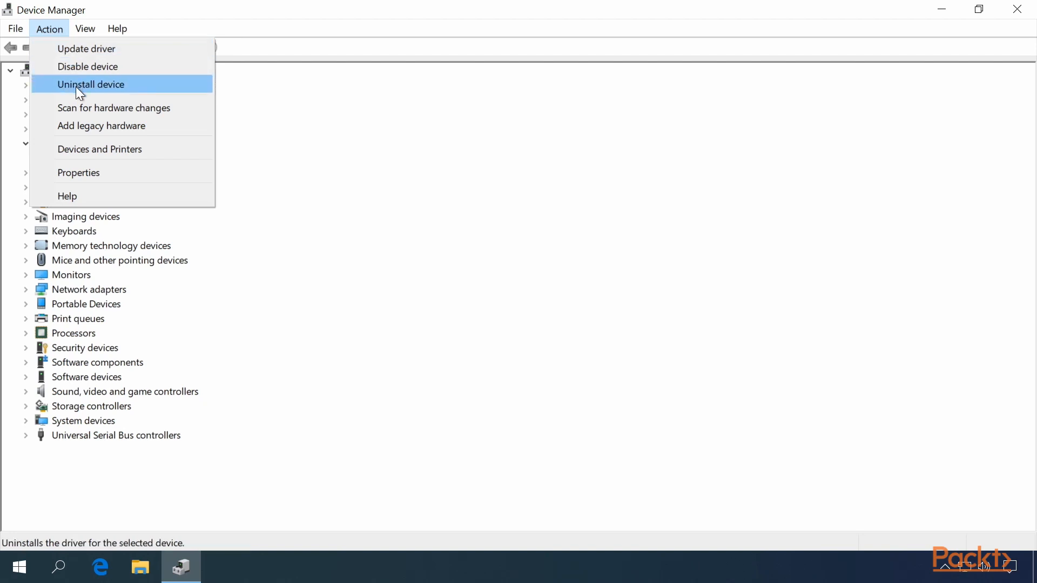
{"action": "mouse_move", "coordinate": [86, 108]}
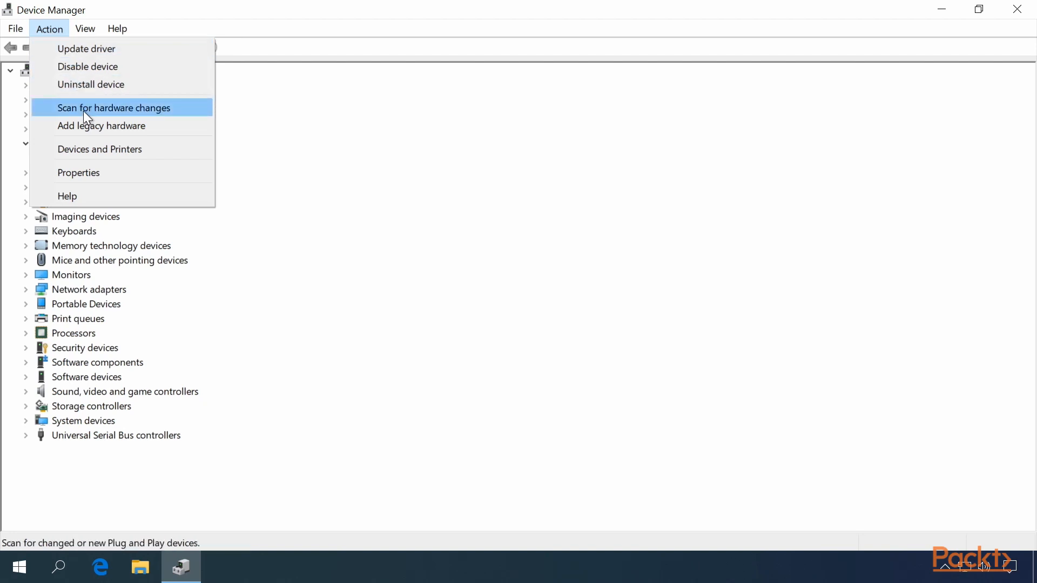
{"action": "mouse_move", "coordinate": [96, 179]}
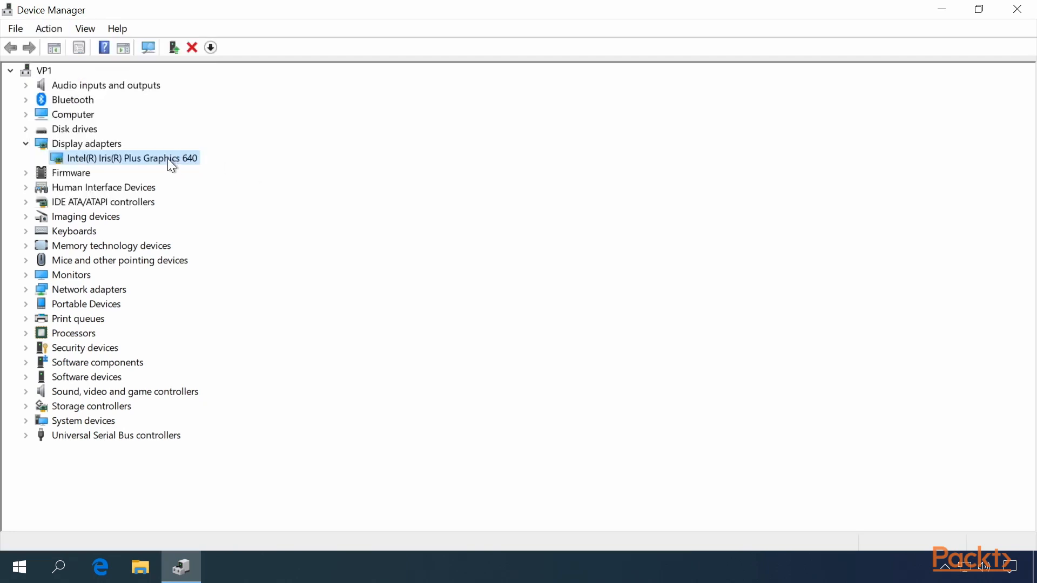
{"action": "mouse_move", "coordinate": [167, 119]}
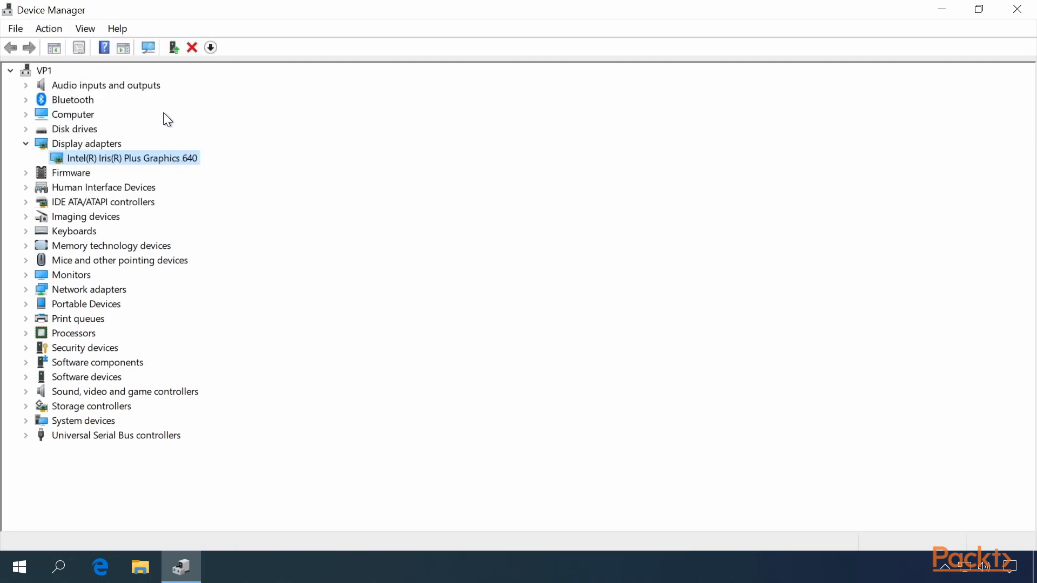
{"action": "mouse_move", "coordinate": [148, 47]}
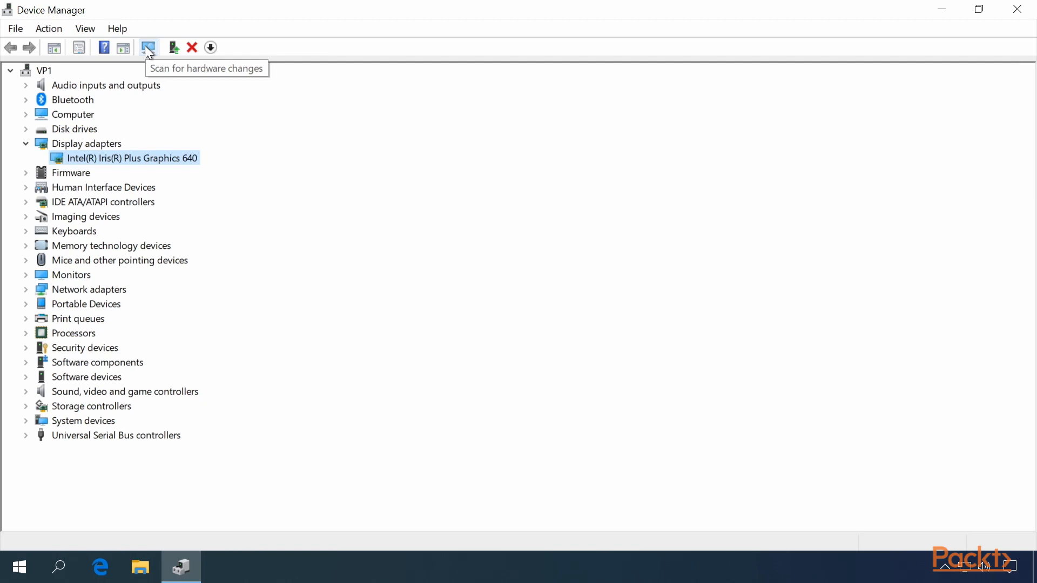
{"action": "mouse_move", "coordinate": [147, 48]}
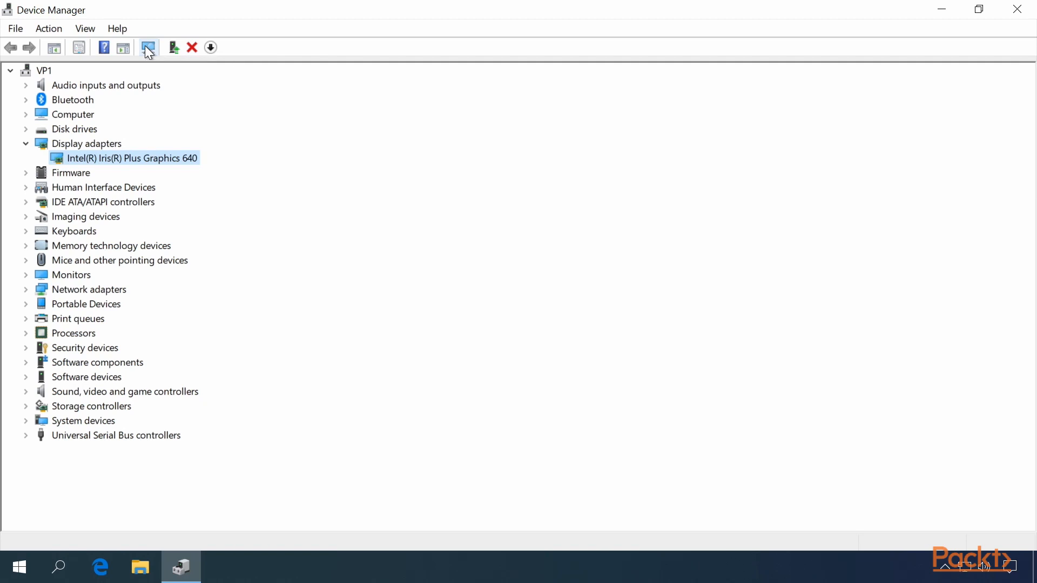
{"action": "mouse_move", "coordinate": [174, 47]}
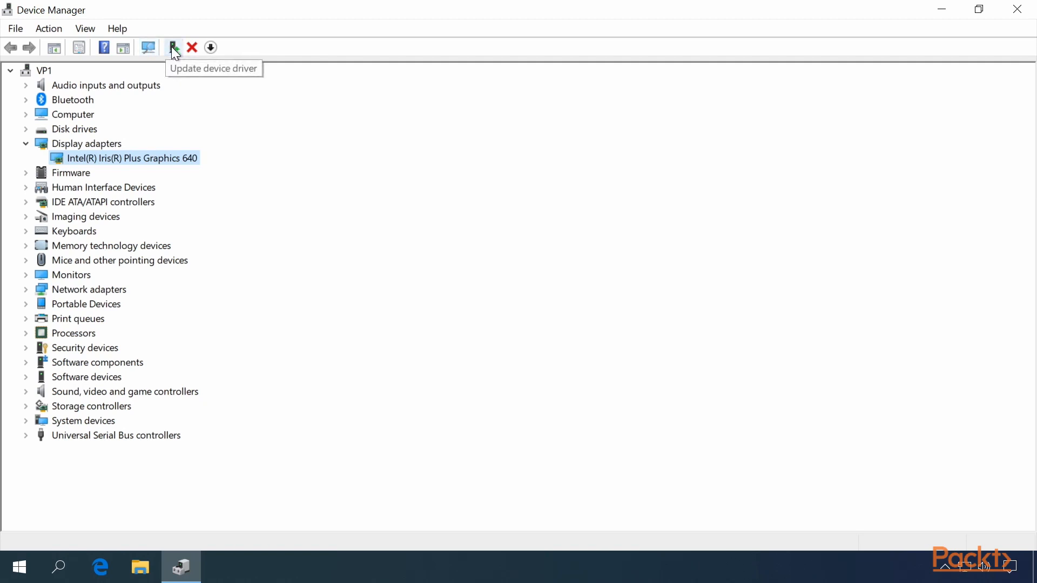
{"action": "mouse_move", "coordinate": [192, 47]}
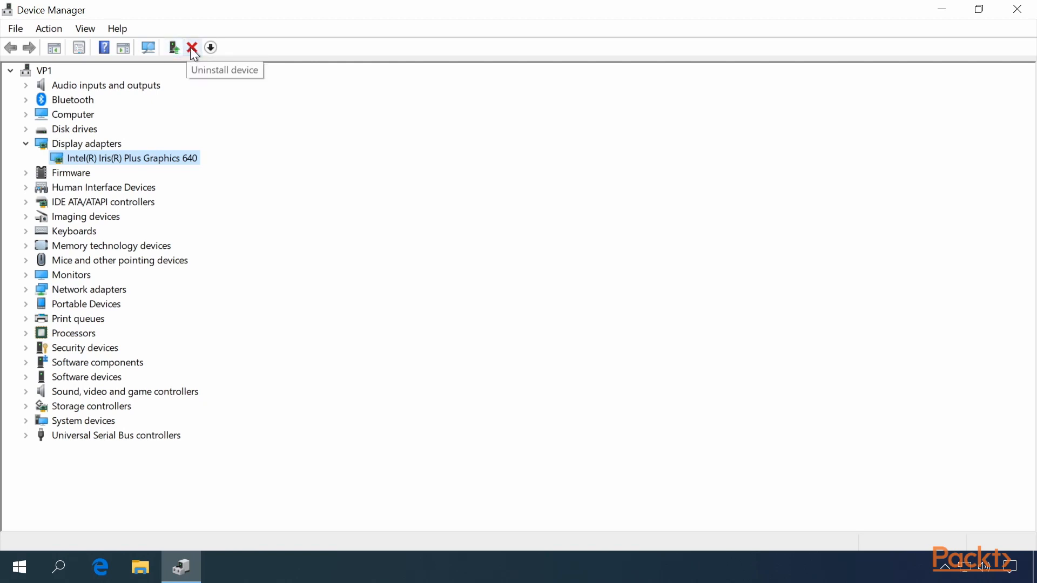
{"action": "mouse_move", "coordinate": [210, 47]}
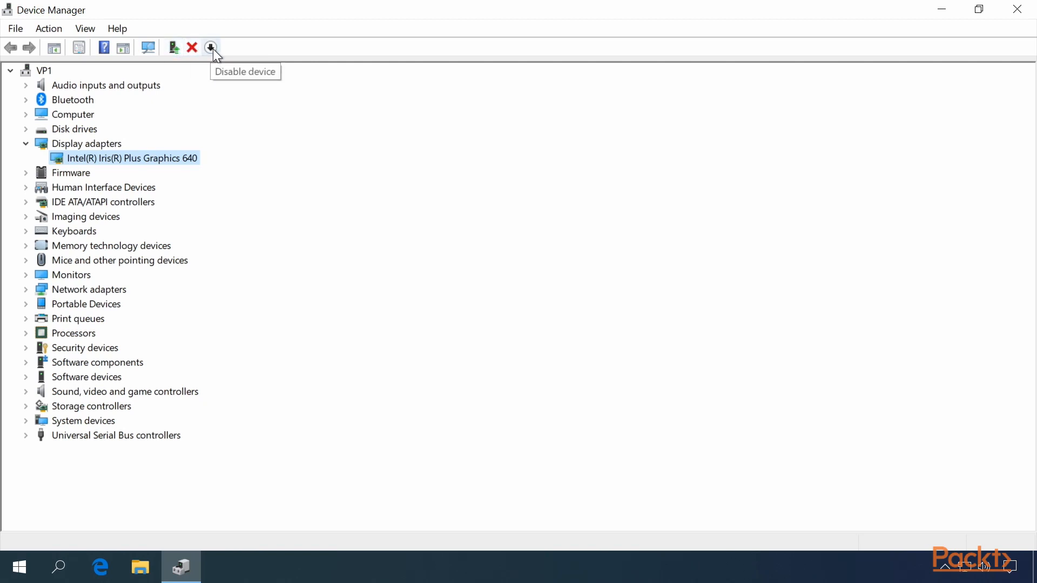
{"action": "mouse_move", "coordinate": [166, 168]}
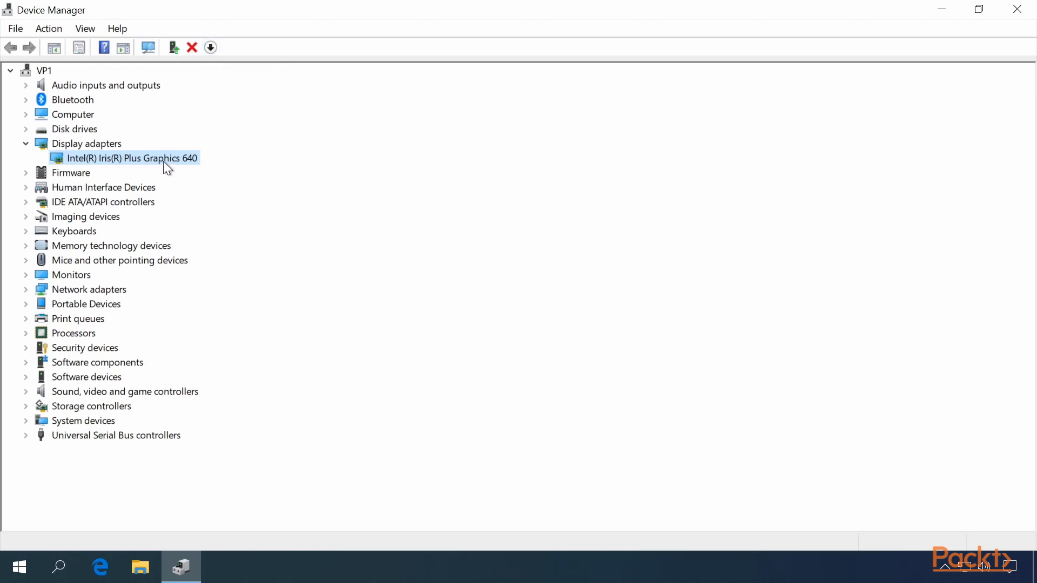
{"action": "mouse_move", "coordinate": [165, 163]}
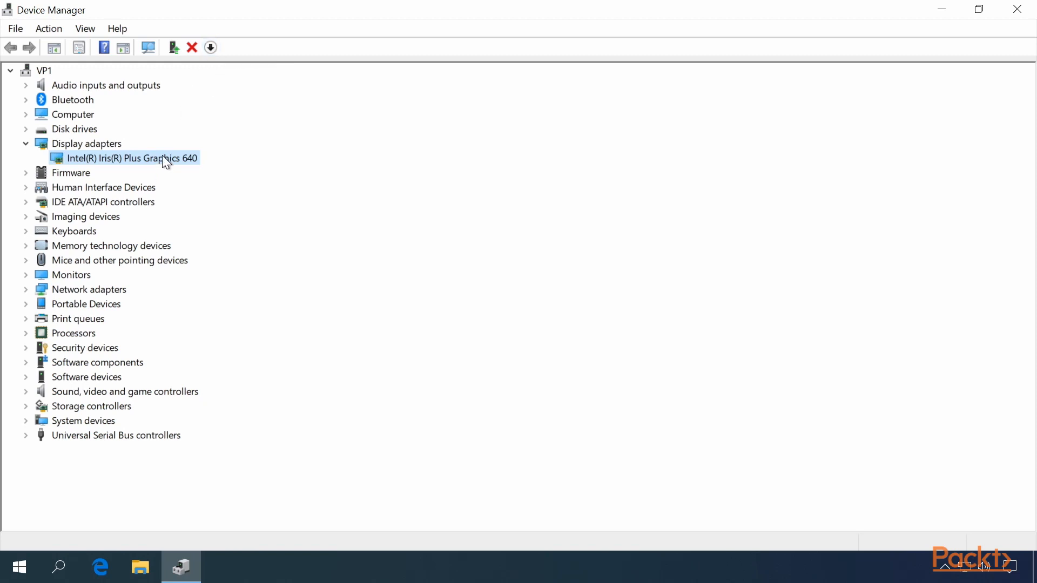
Open Intel Iris Plus Graphics 640 Properties and browse Driver, Details, Resources and General tabs.
{"action": "right_click", "coordinate": [129, 158]}
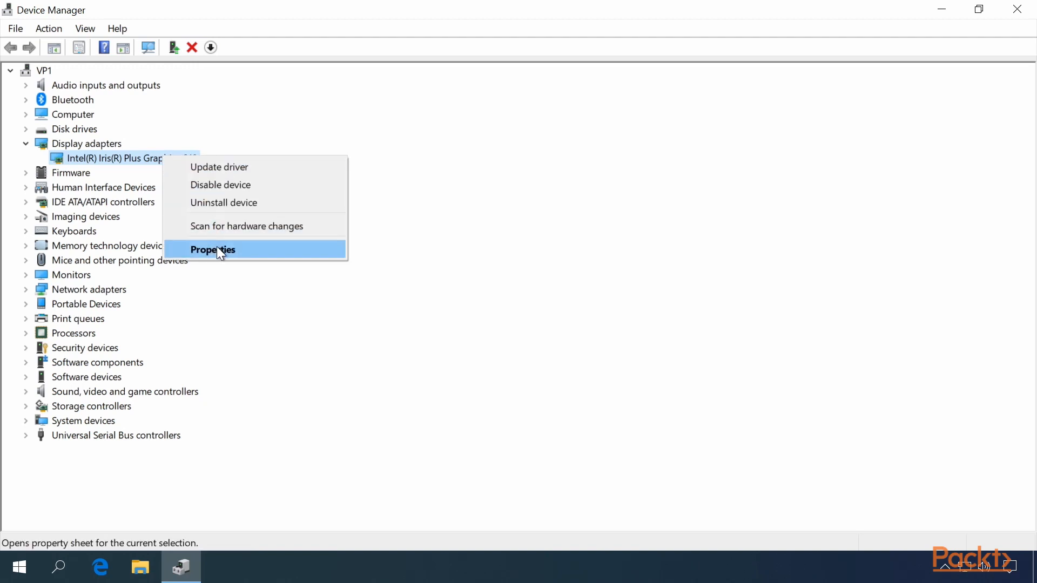
{"action": "left_click", "coordinate": [212, 250]}
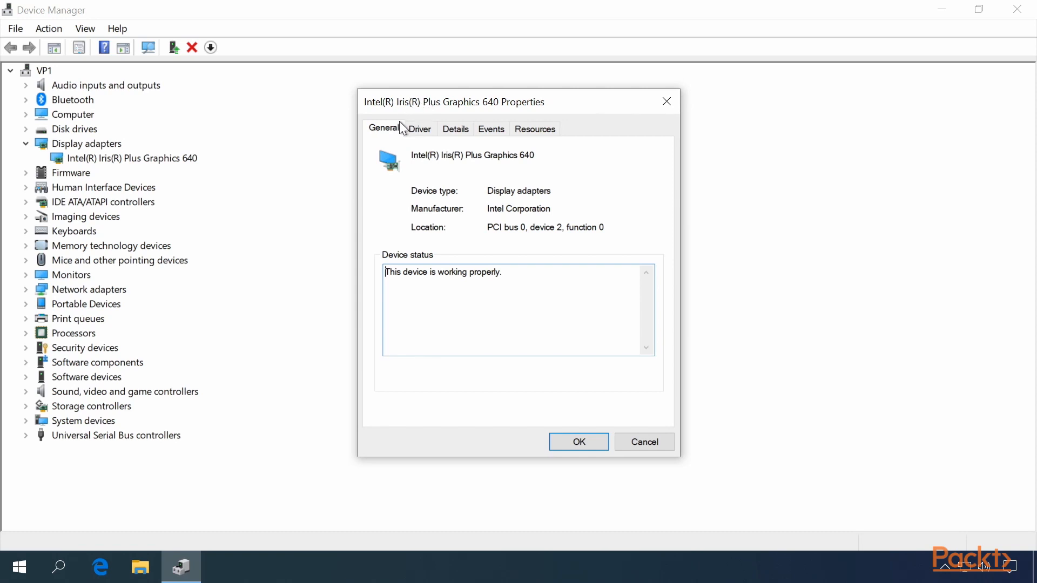
{"action": "left_click", "coordinate": [420, 128]}
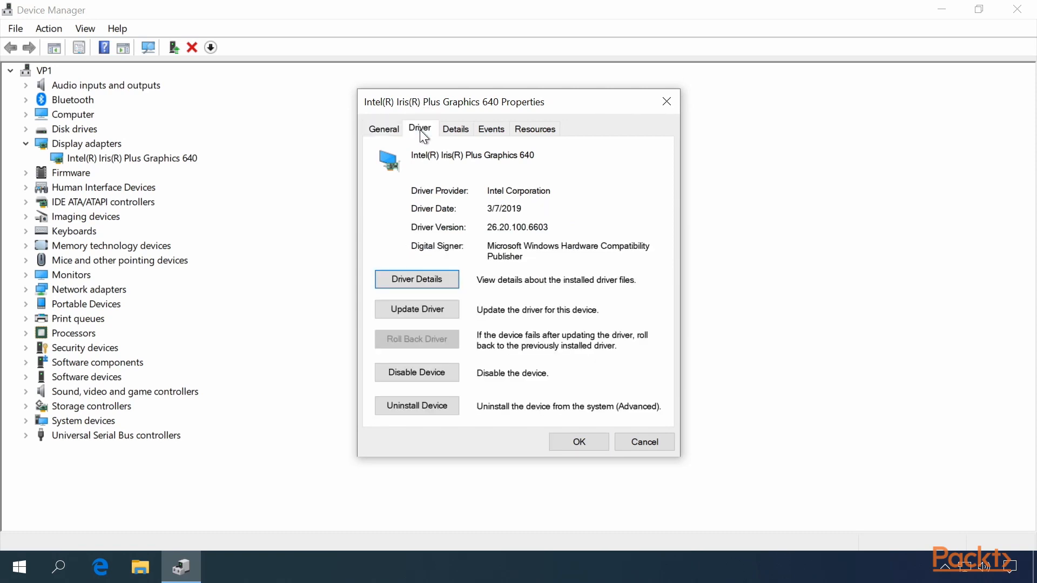
{"action": "left_click", "coordinate": [455, 129]}
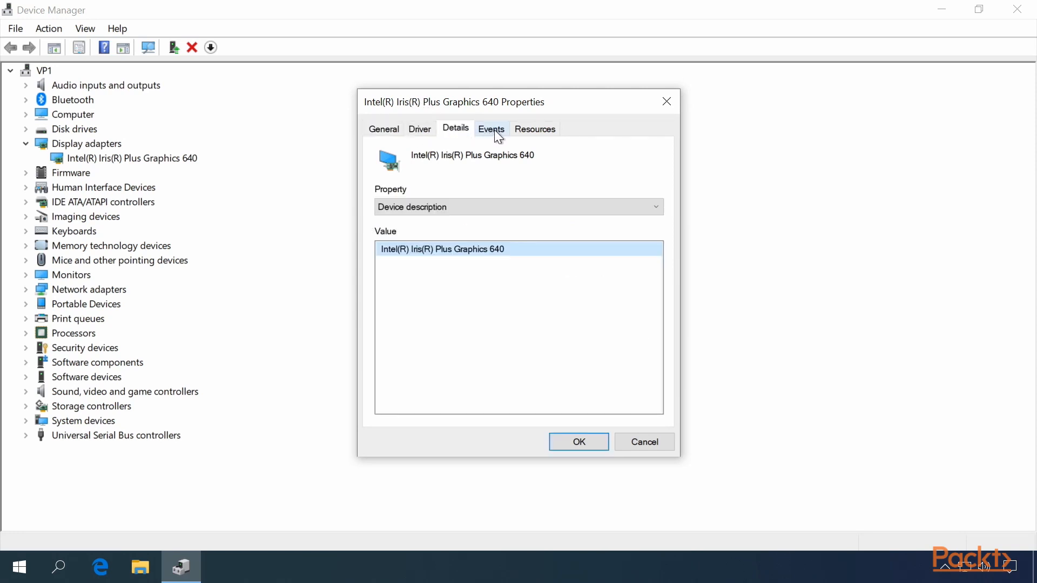
{"action": "left_click", "coordinate": [534, 129]}
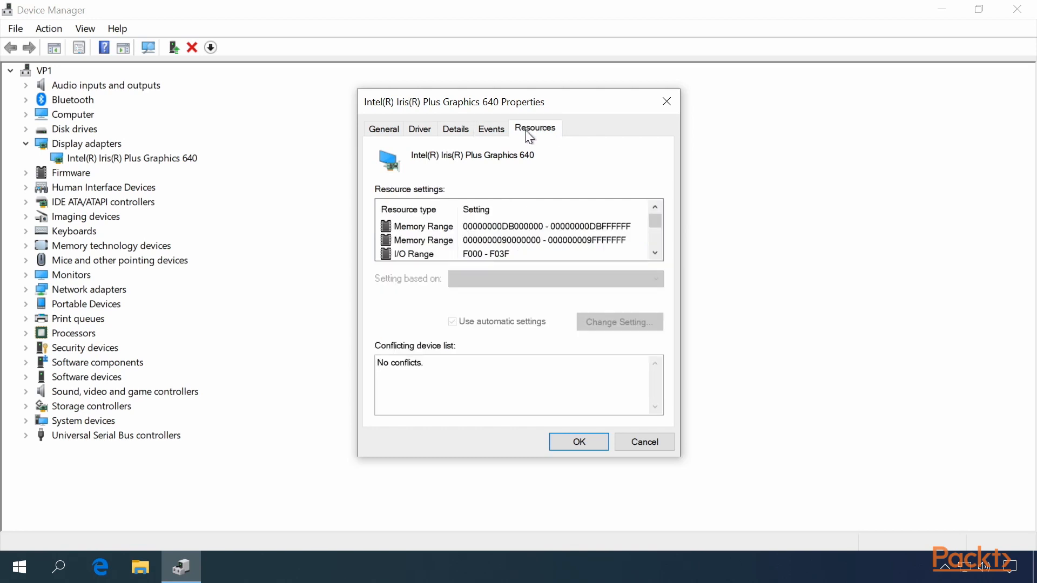
{"action": "mouse_move", "coordinate": [386, 132]}
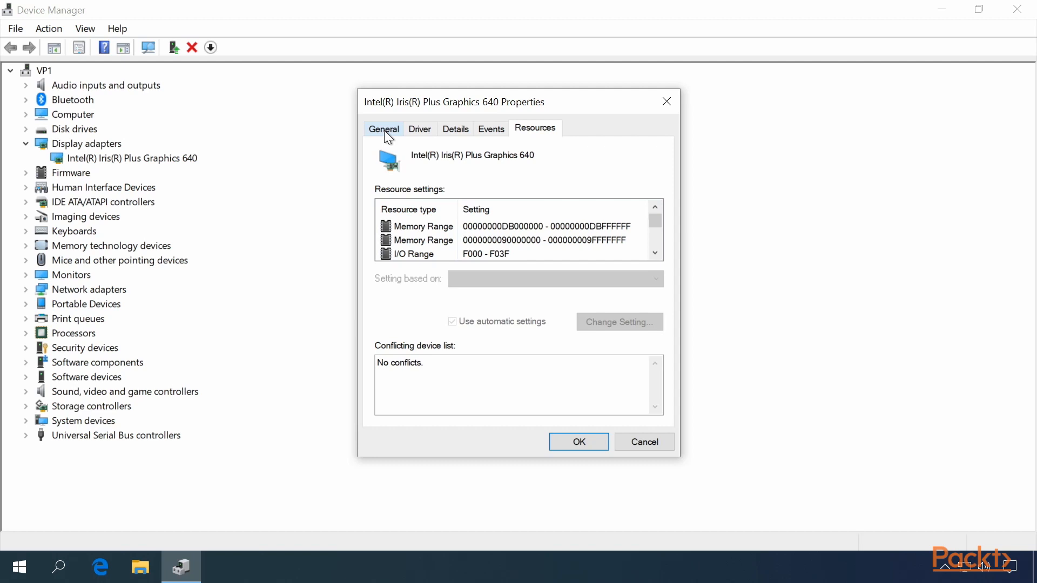
{"action": "left_click", "coordinate": [578, 442]}
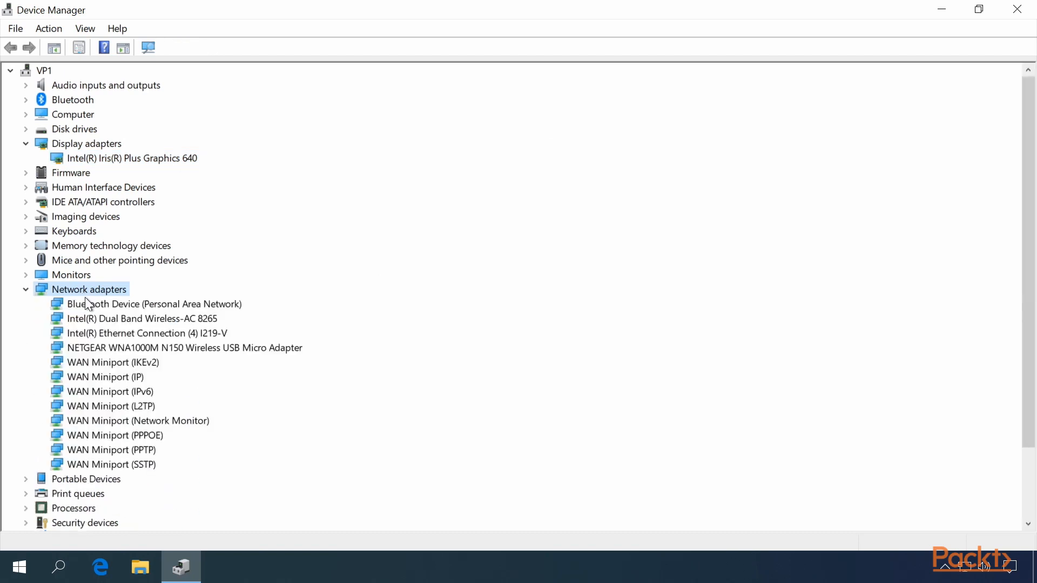
View the NETGEAR wireless adapter's Power Management settings, then close its properties.
{"action": "right_click", "coordinate": [183, 347]}
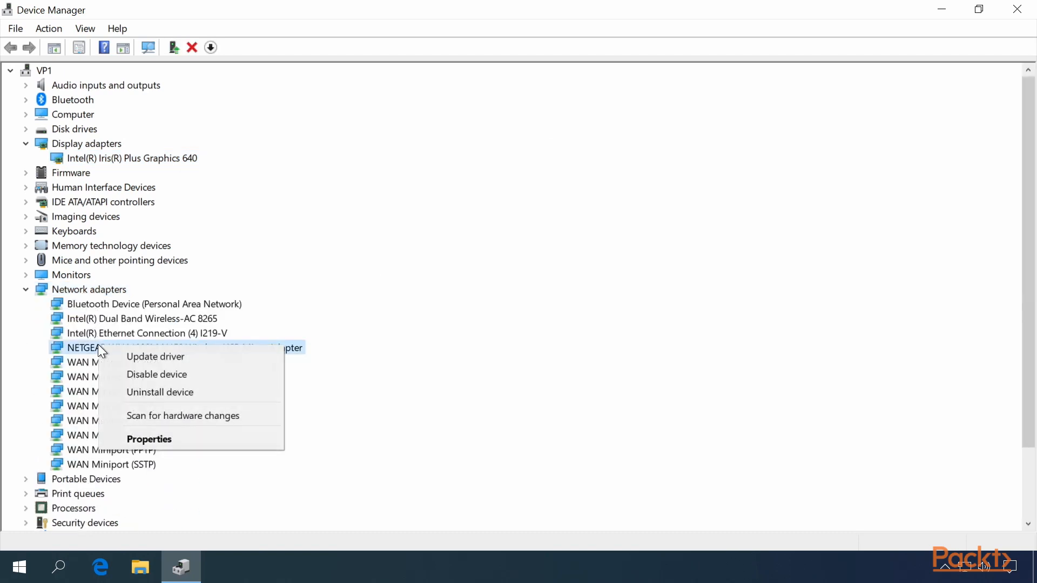
{"action": "left_click", "coordinate": [149, 439]}
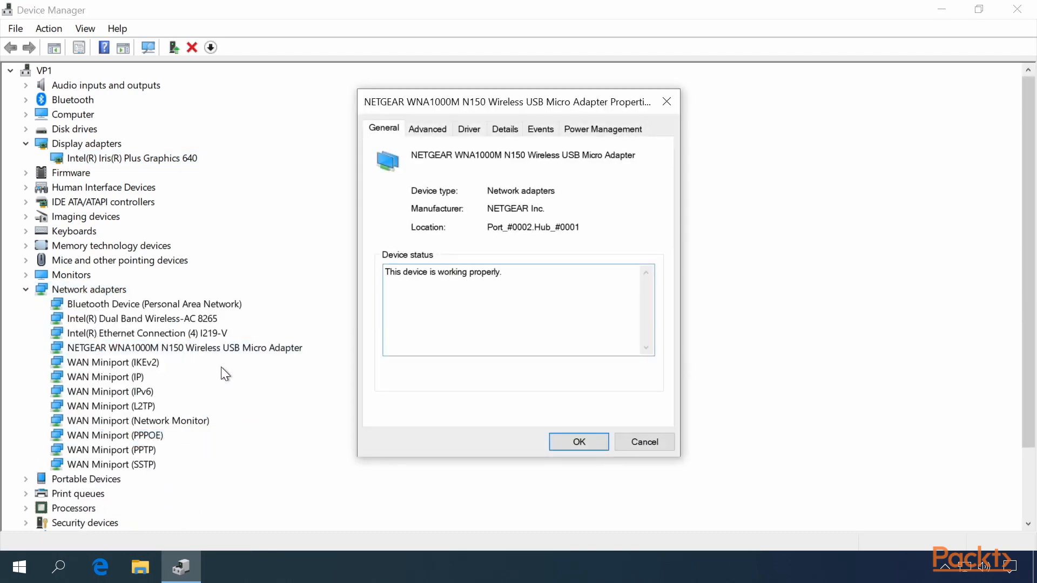
{"action": "left_click", "coordinate": [603, 129]}
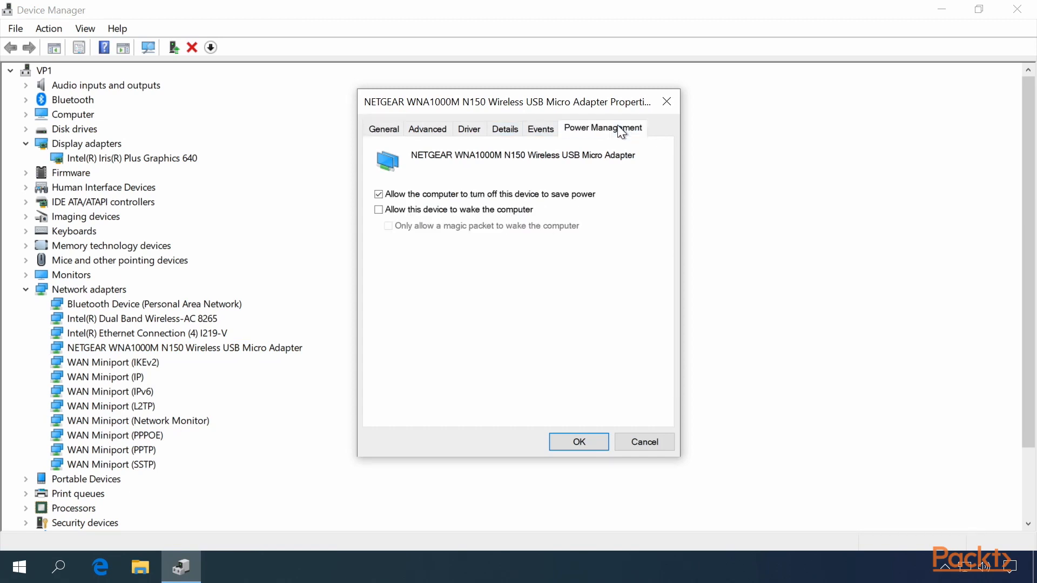
{"action": "left_click", "coordinate": [427, 129]}
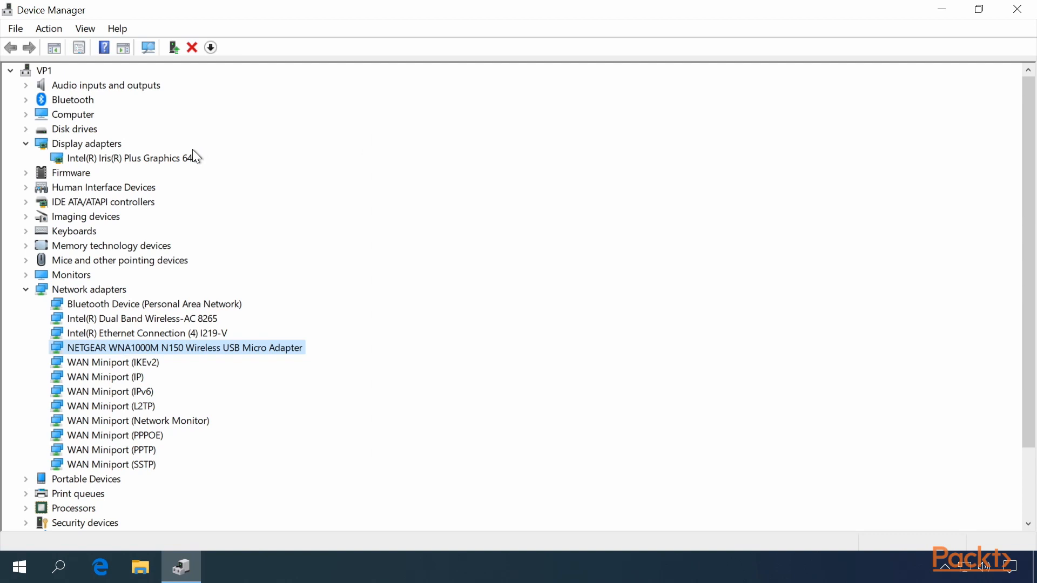
Reopen Intel Iris Plus Graphics 640 Properties and open its driver file list.
{"action": "right_click", "coordinate": [126, 159]}
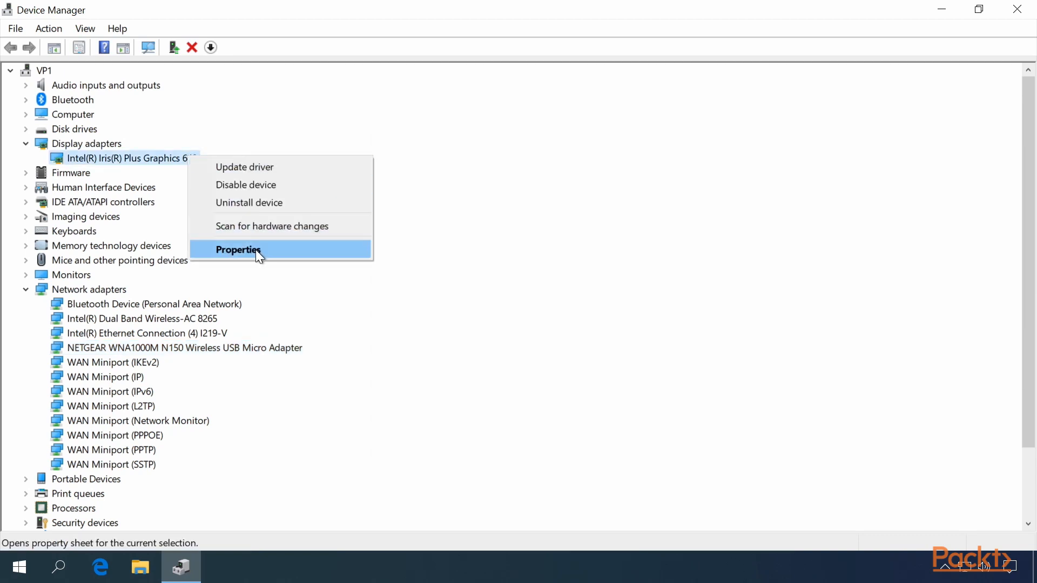
{"action": "left_click", "coordinate": [239, 250]}
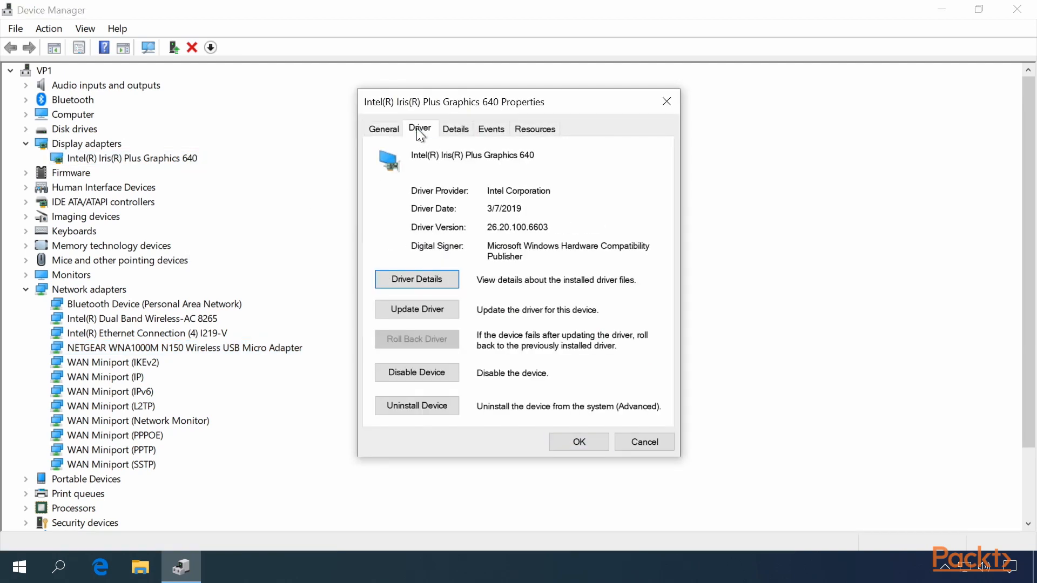
{"action": "left_click", "coordinate": [416, 279]}
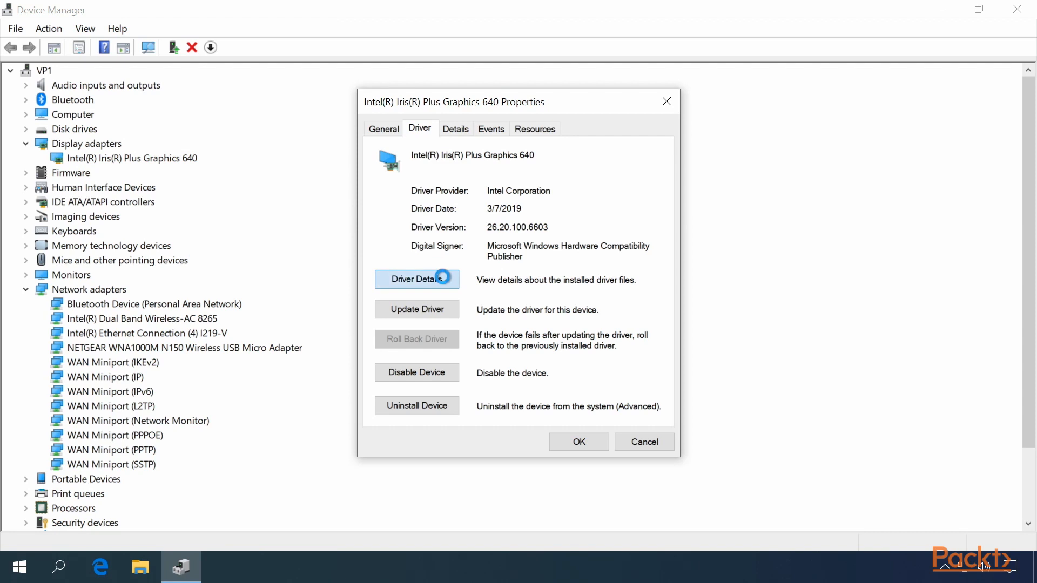
Inspect Intel_OpenCL_ICD64.dll, vulkan-1.dll and vulkaninfo.exe details, then close the driver file list.
{"action": "left_click", "coordinate": [416, 279]}
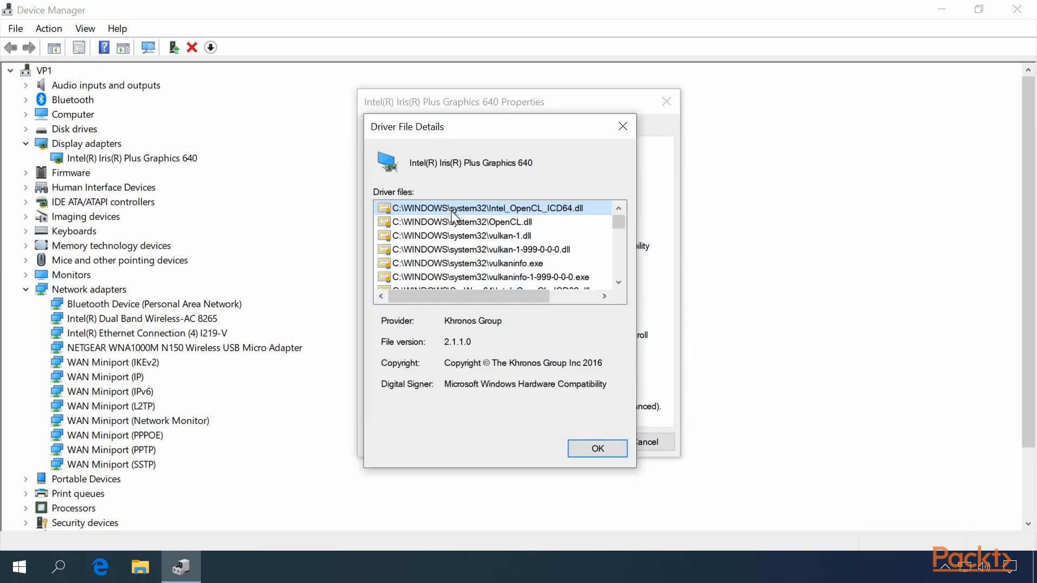
{"action": "scroll", "scroll_direction": "down", "scroll_amount": 3}
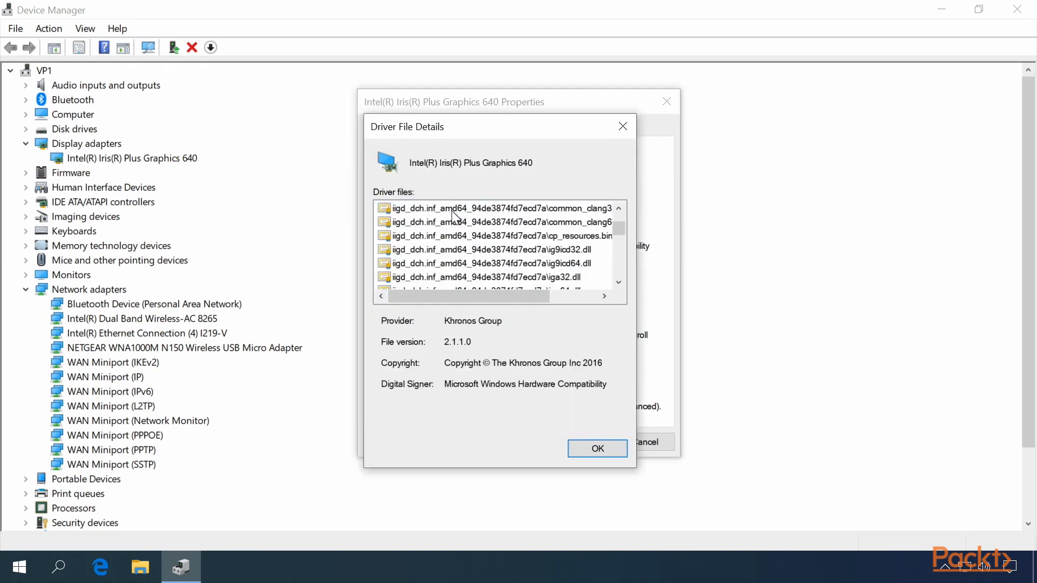
{"action": "scroll", "scroll_direction": "down", "scroll_amount": 3}
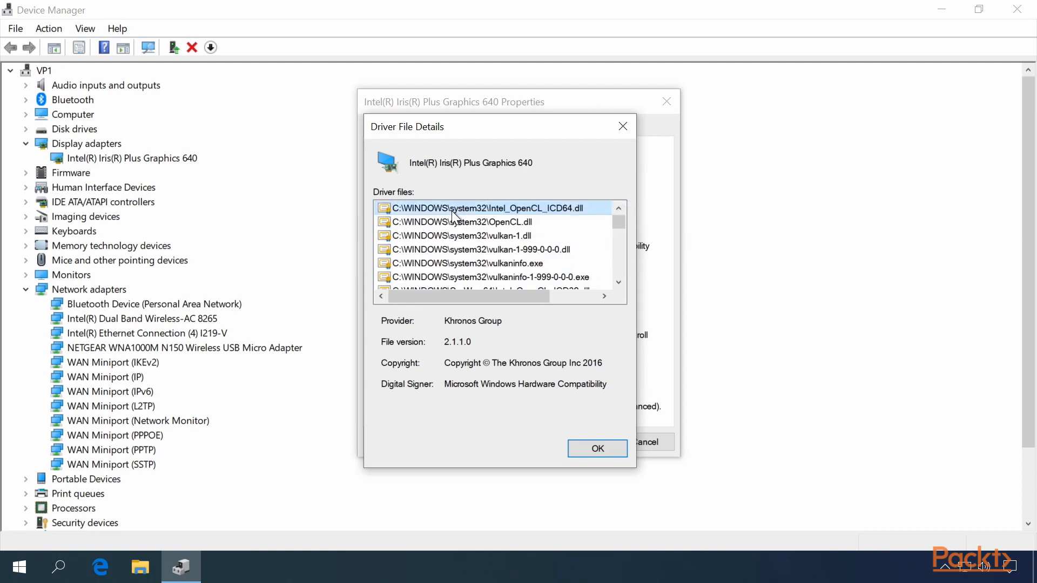
{"action": "left_click", "coordinate": [459, 235]}
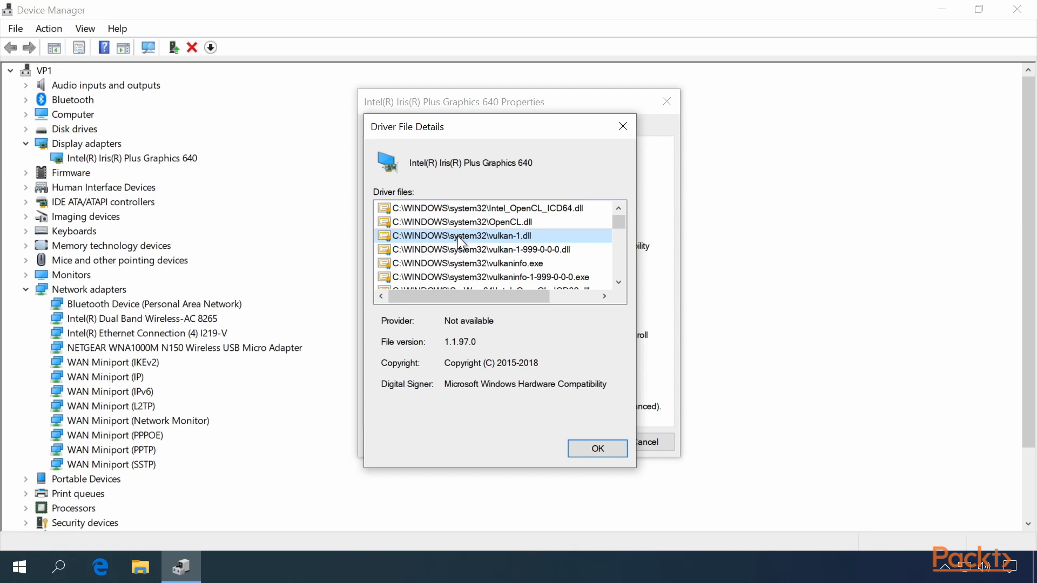
{"action": "left_click", "coordinate": [466, 262]}
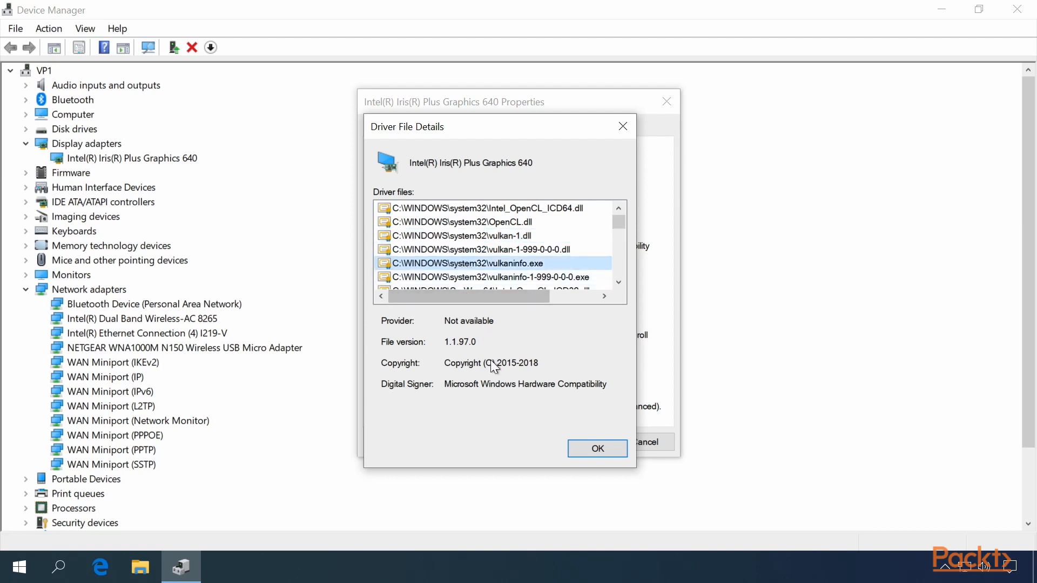
{"action": "mouse_move", "coordinate": [480, 348]}
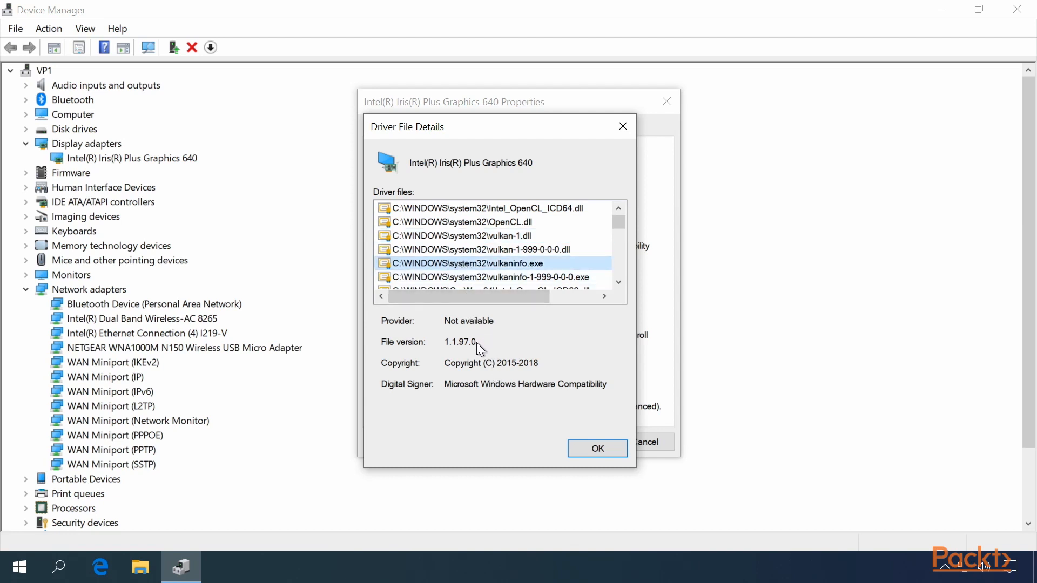
{"action": "mouse_move", "coordinate": [486, 387]}
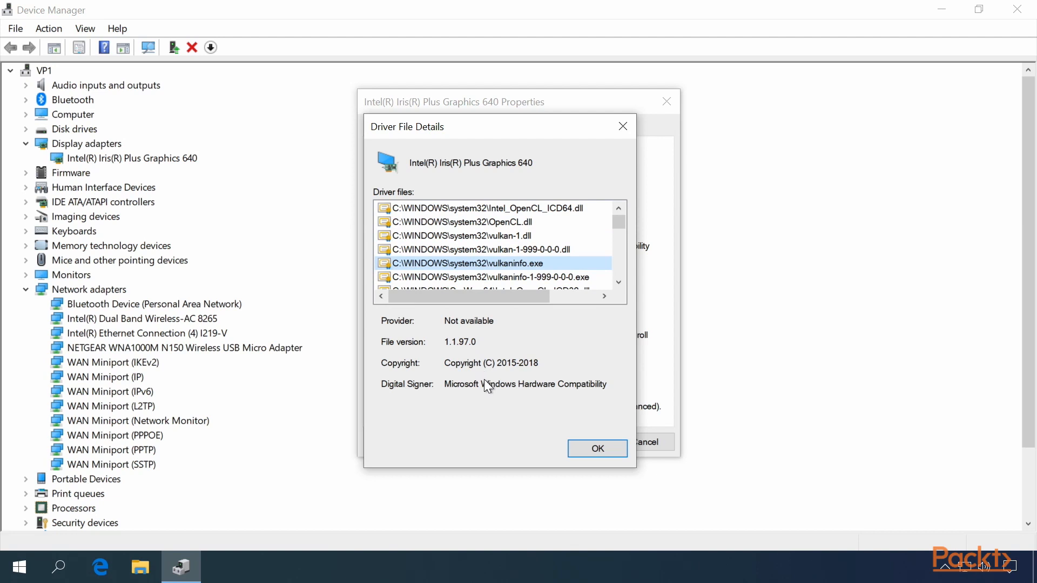
{"action": "left_click", "coordinate": [595, 448]}
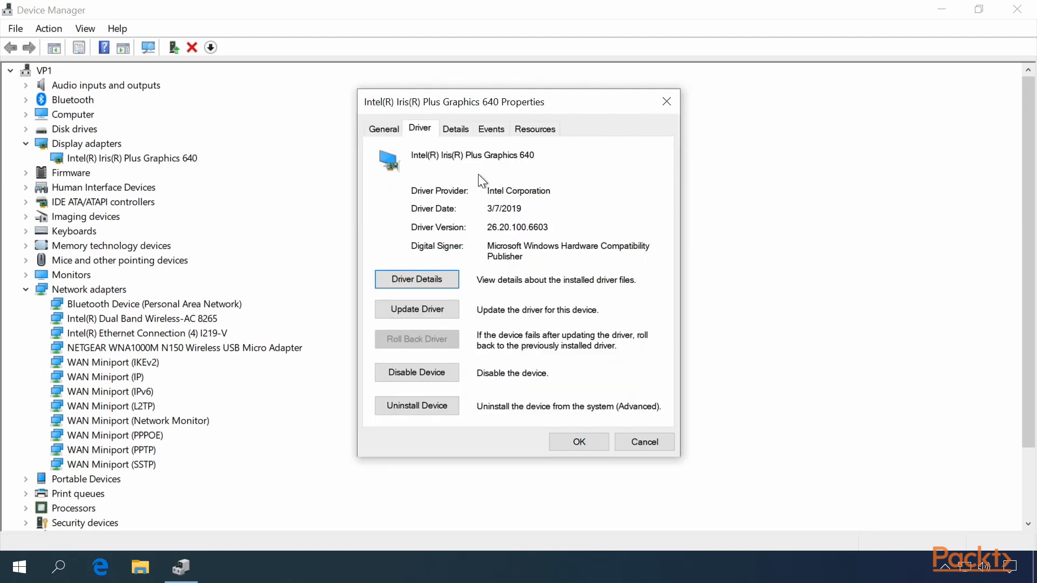
{"action": "mouse_move", "coordinate": [442, 155]}
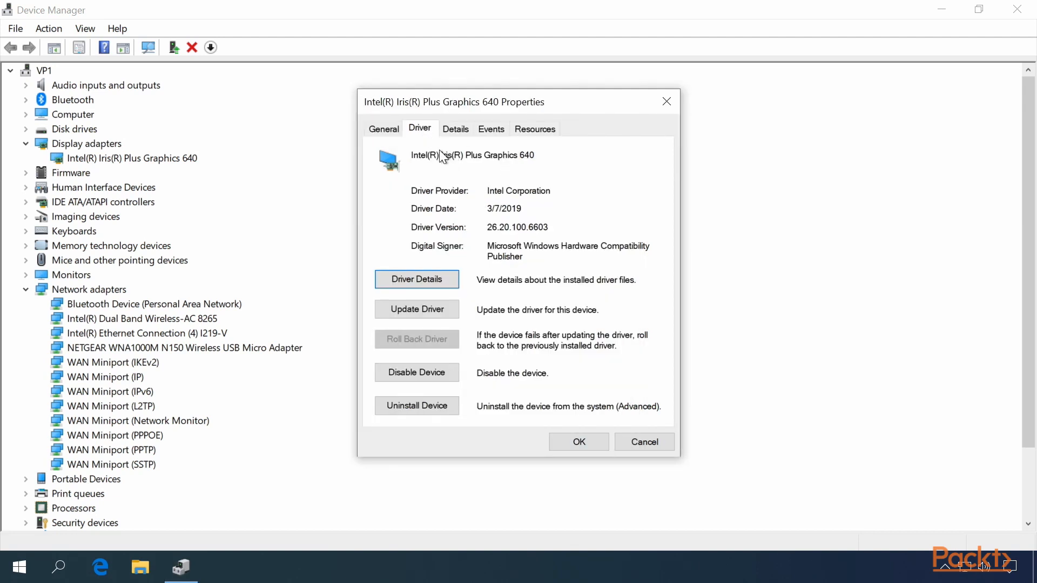
{"action": "mouse_move", "coordinate": [481, 201]}
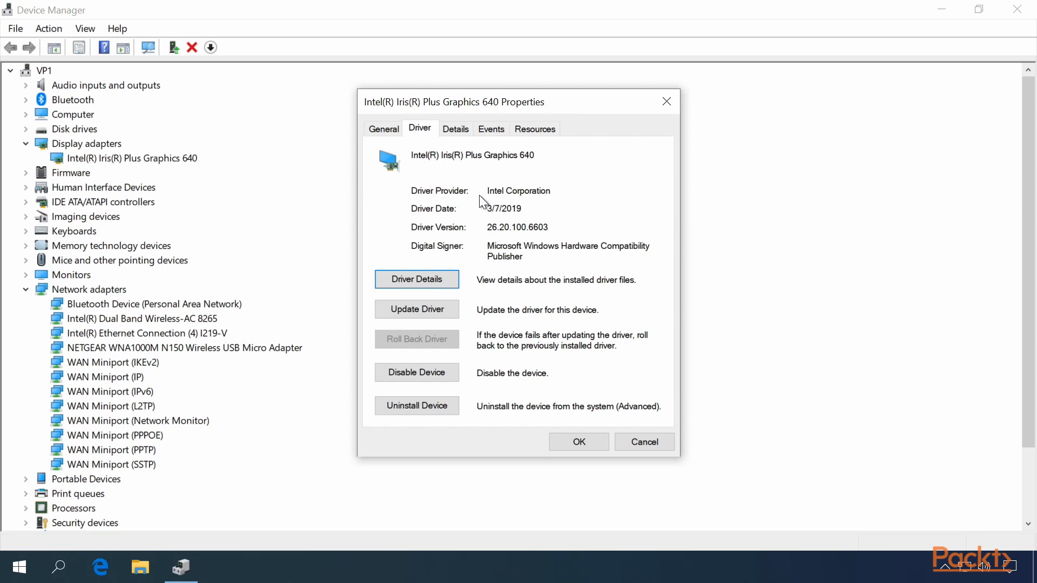
{"action": "mouse_move", "coordinate": [489, 230]}
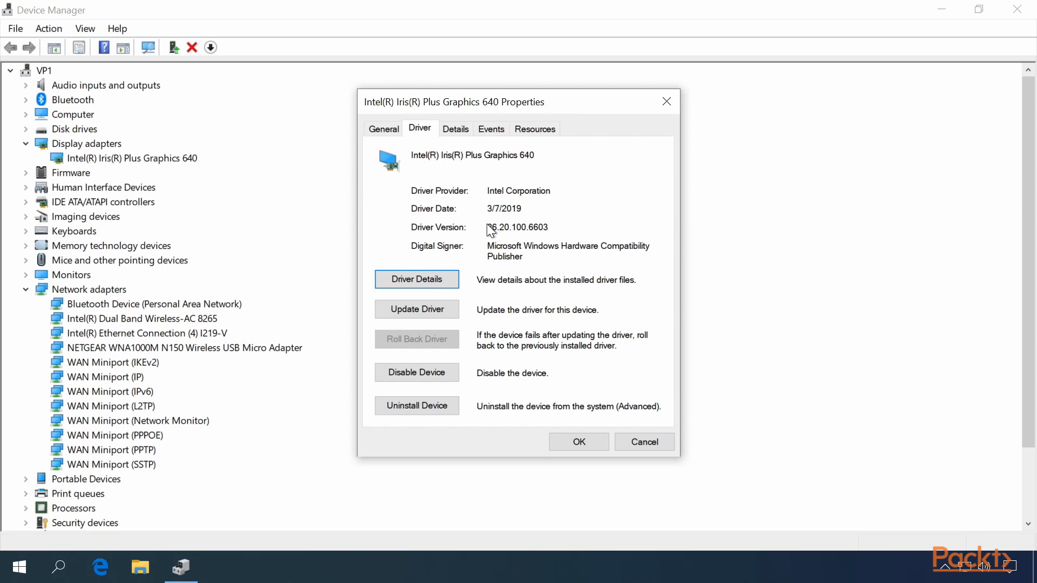
{"action": "mouse_move", "coordinate": [549, 268]}
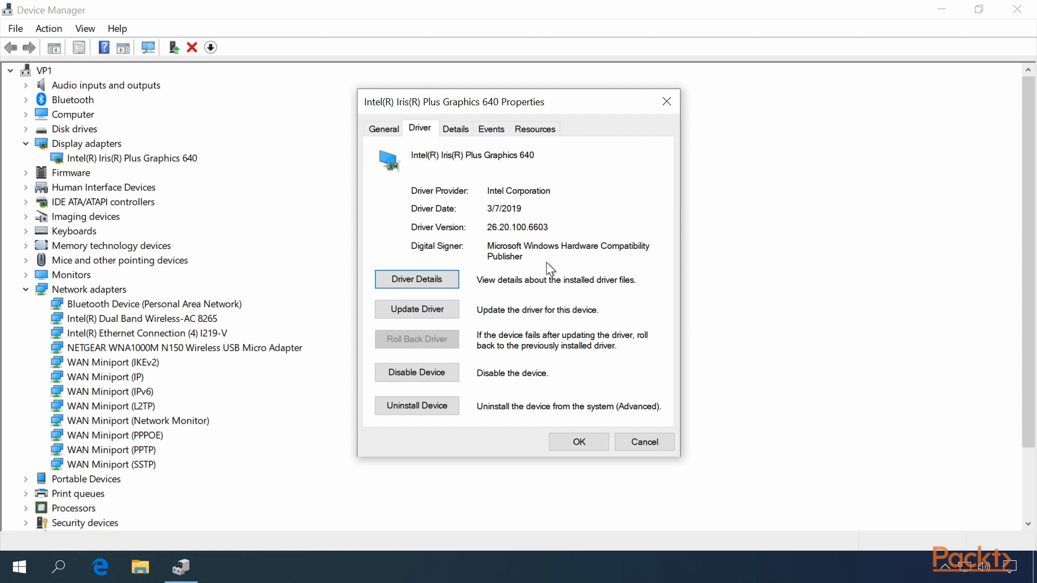
{"action": "mouse_move", "coordinate": [417, 309]}
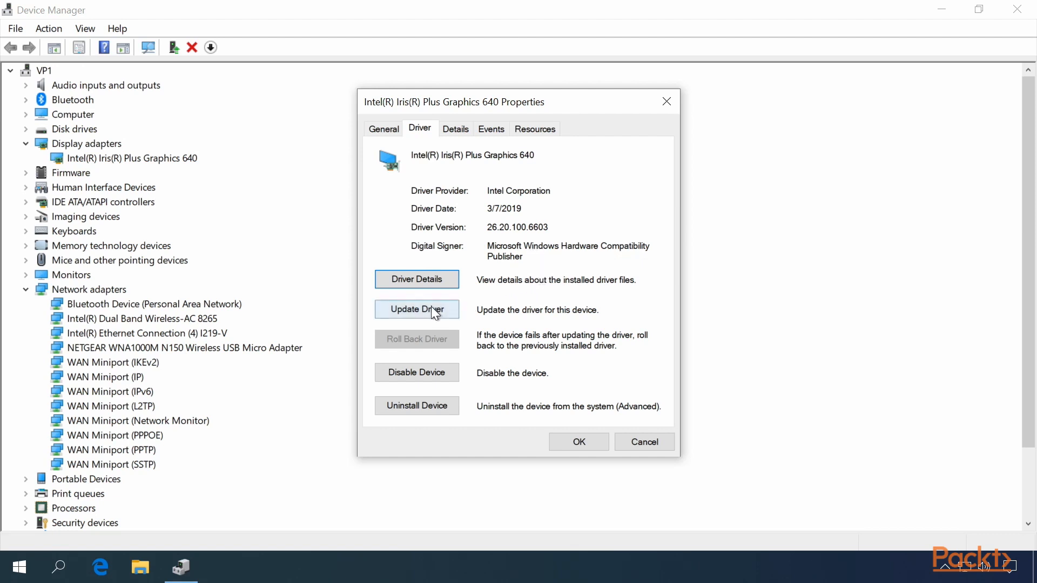
Start the Update Driver wizard for Intel Iris Plus Graphics 640.
{"action": "left_click", "coordinate": [416, 310]}
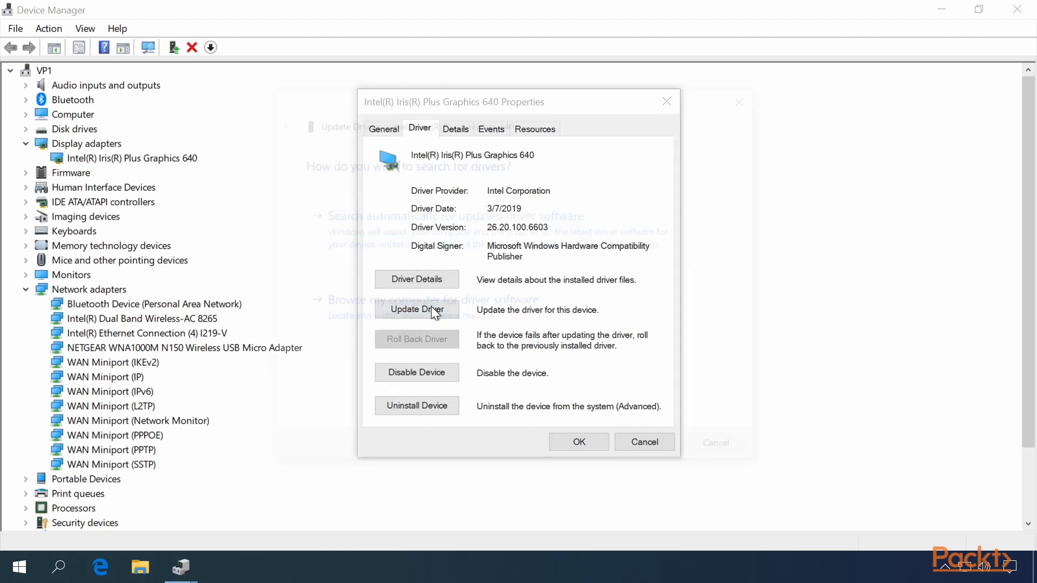
Have Windows search automatically and install the updated Intel graphics driver.
{"action": "left_click", "coordinate": [416, 309]}
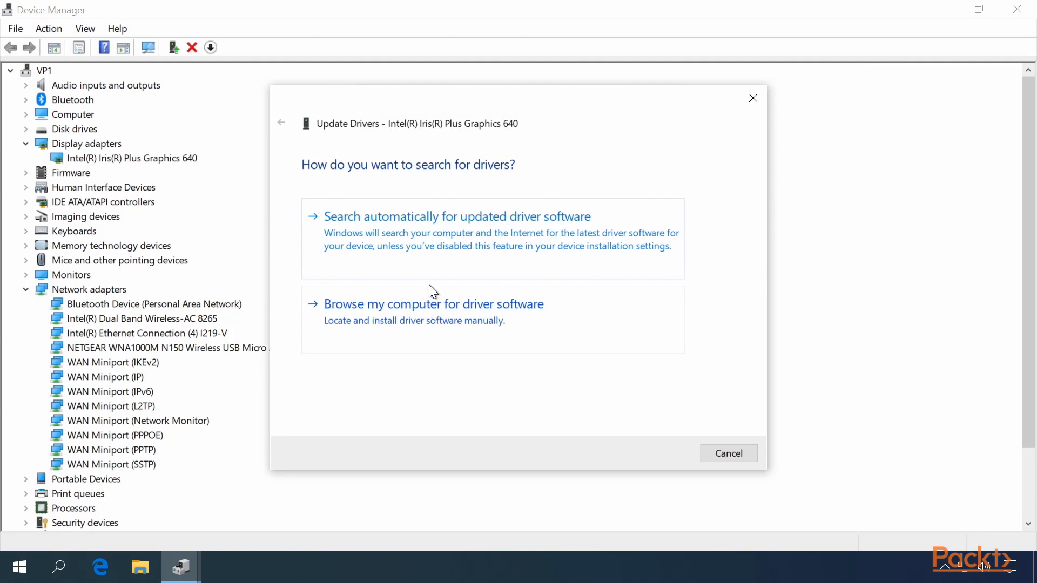
{"action": "mouse_move", "coordinate": [443, 238]}
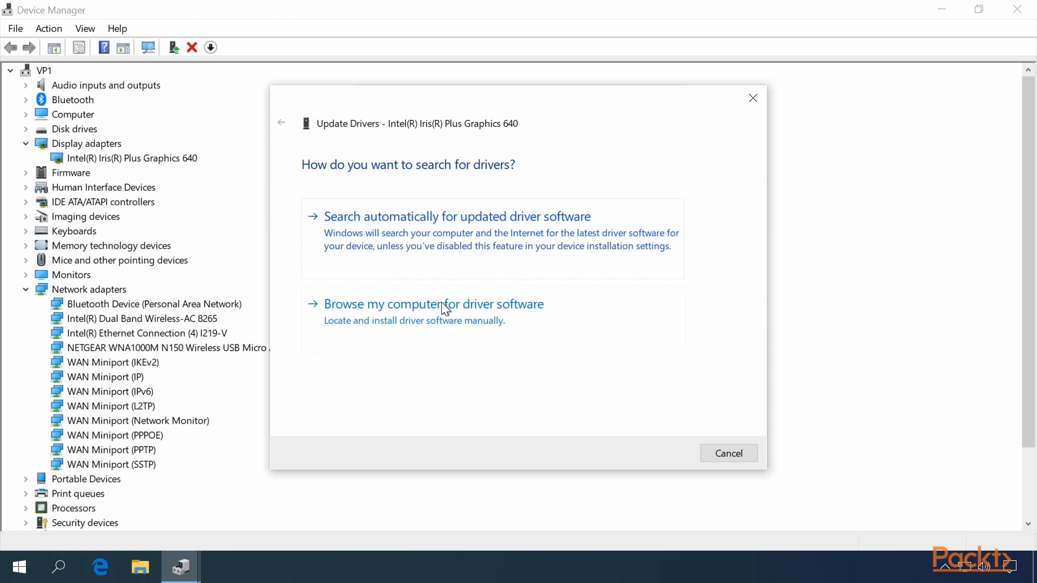
{"action": "mouse_move", "coordinate": [448, 321]}
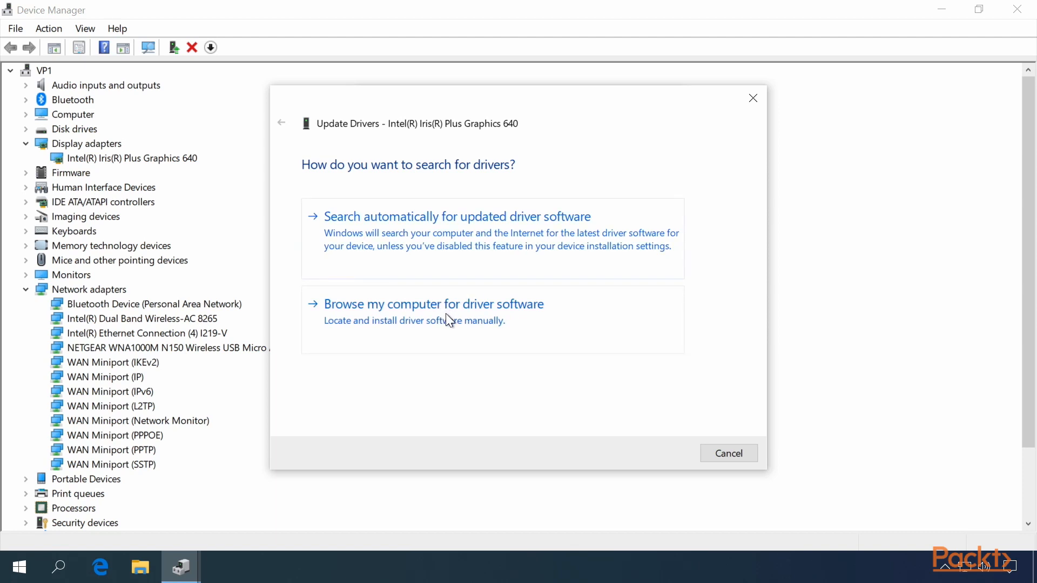
{"action": "left_click", "coordinate": [456, 216]}
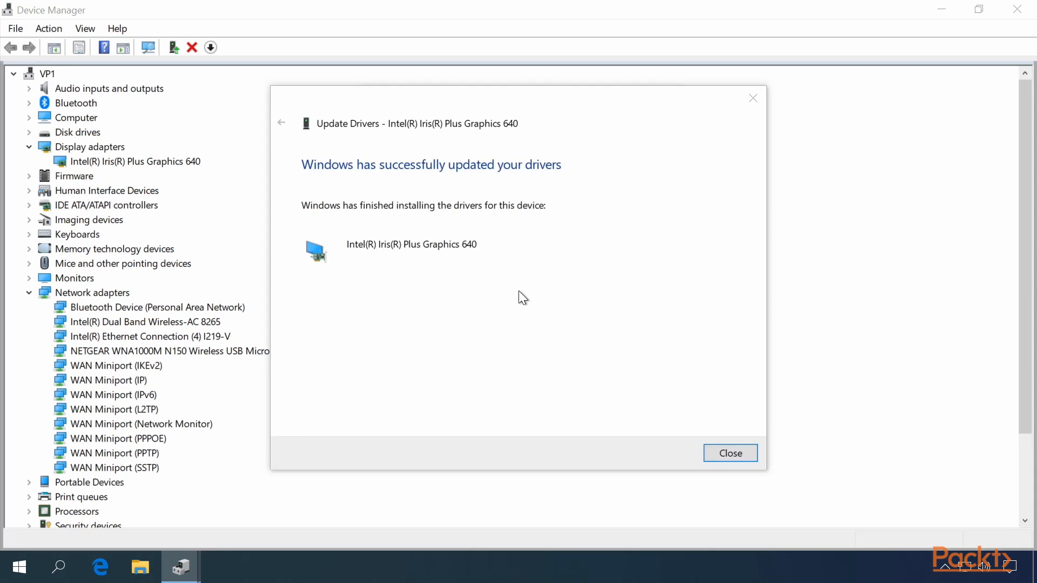
{"action": "mouse_move", "coordinate": [529, 230]}
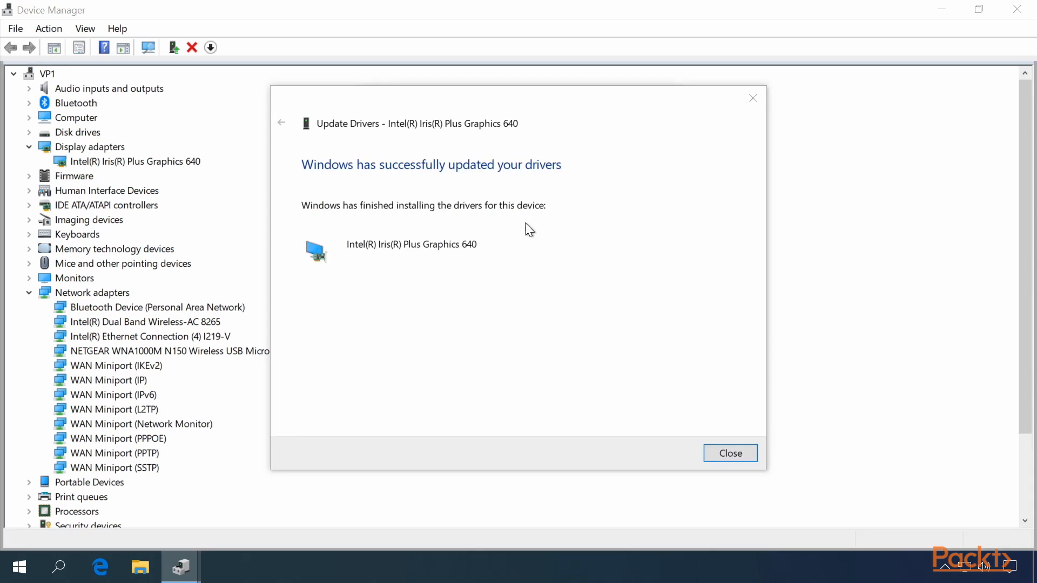
{"action": "mouse_move", "coordinate": [645, 377]}
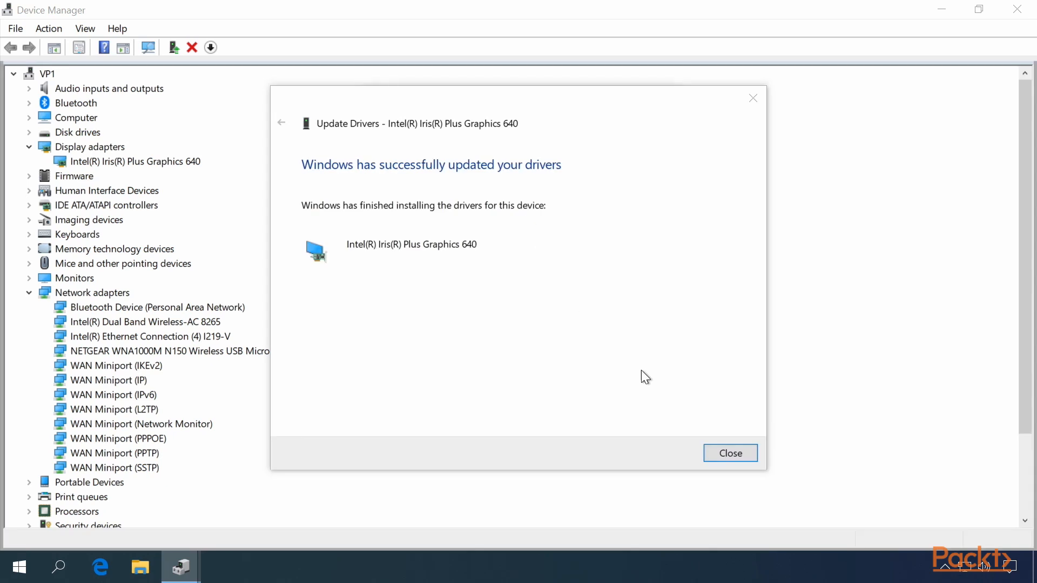
Close the update wizard and select the new driver version 26.20.100.6708.
{"action": "left_click", "coordinate": [729, 453]}
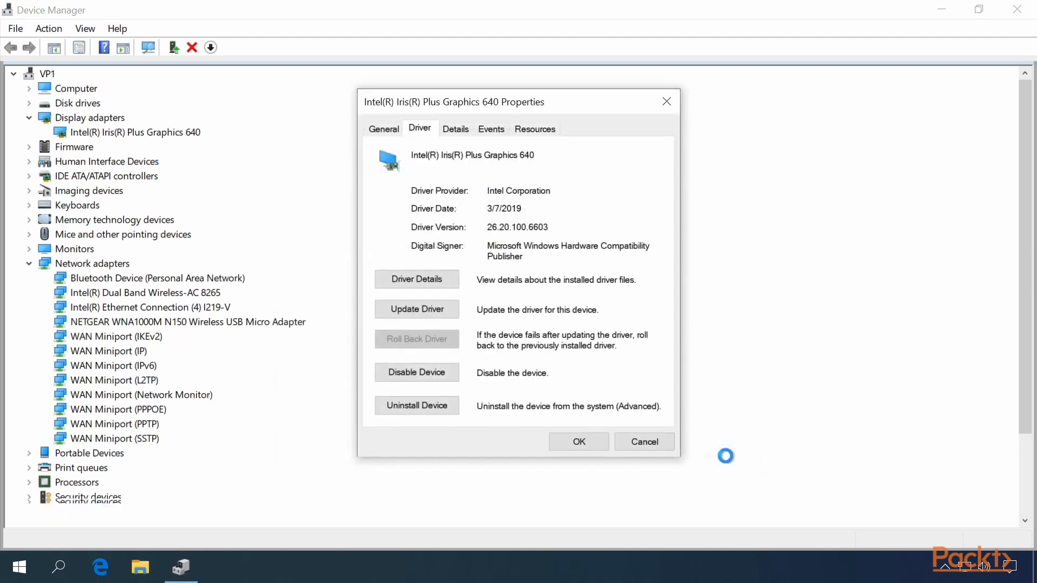
{"action": "left_click", "coordinate": [417, 309]}
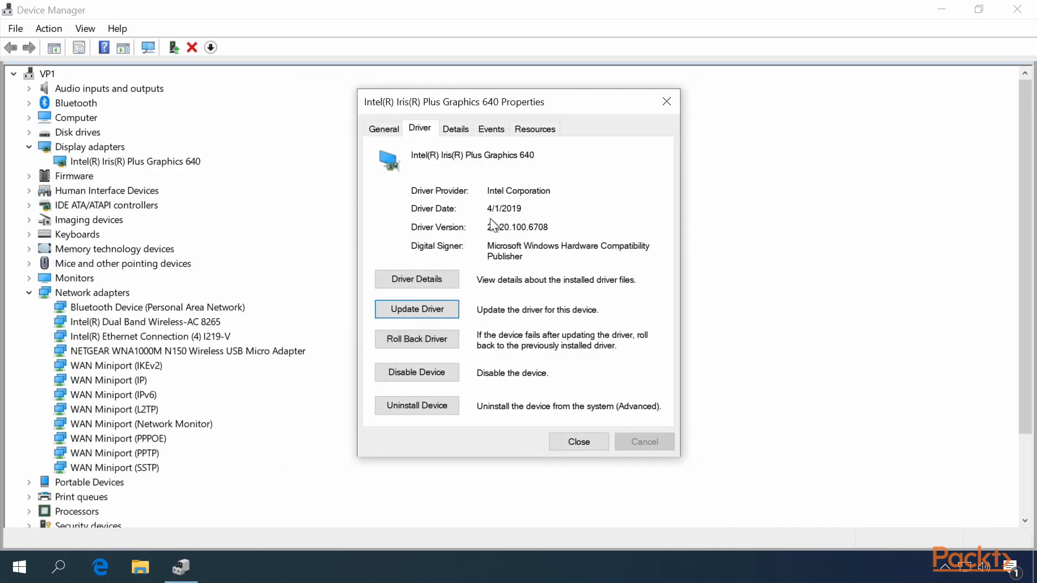
{"action": "mouse_move", "coordinate": [506, 215]}
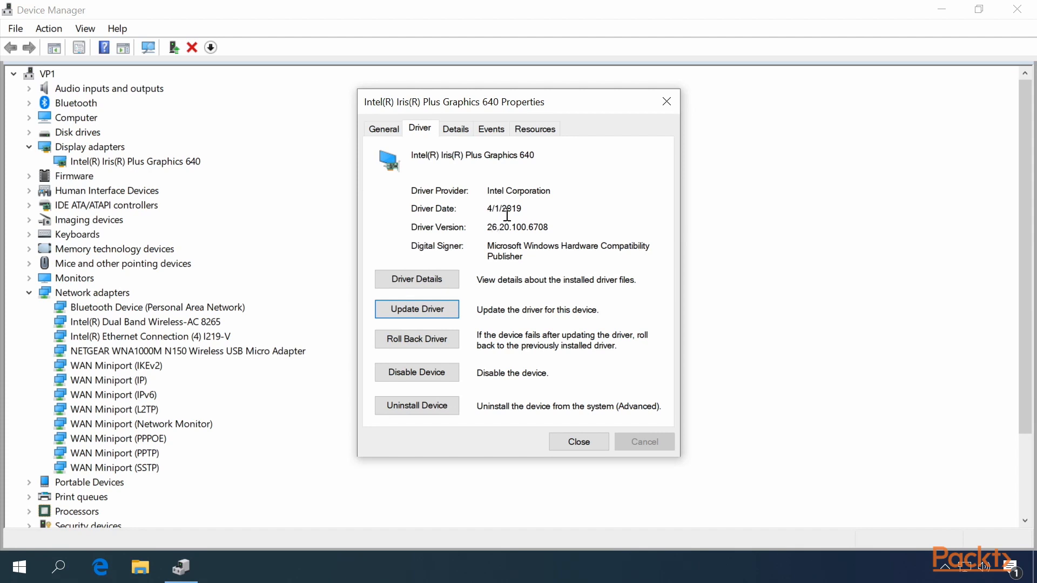
{"action": "mouse_move", "coordinate": [553, 228]}
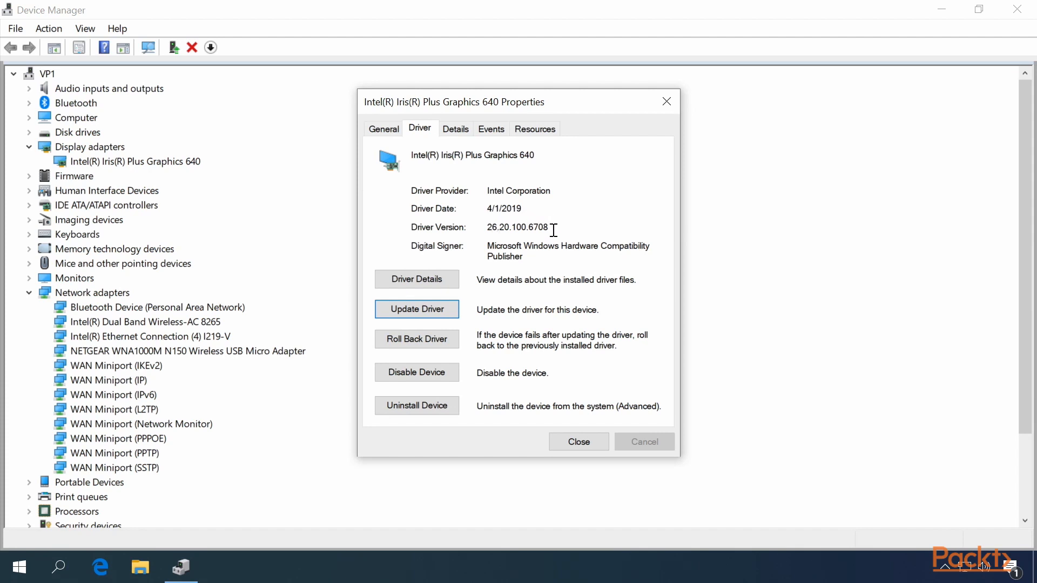
{"action": "double_click", "coordinate": [517, 227]}
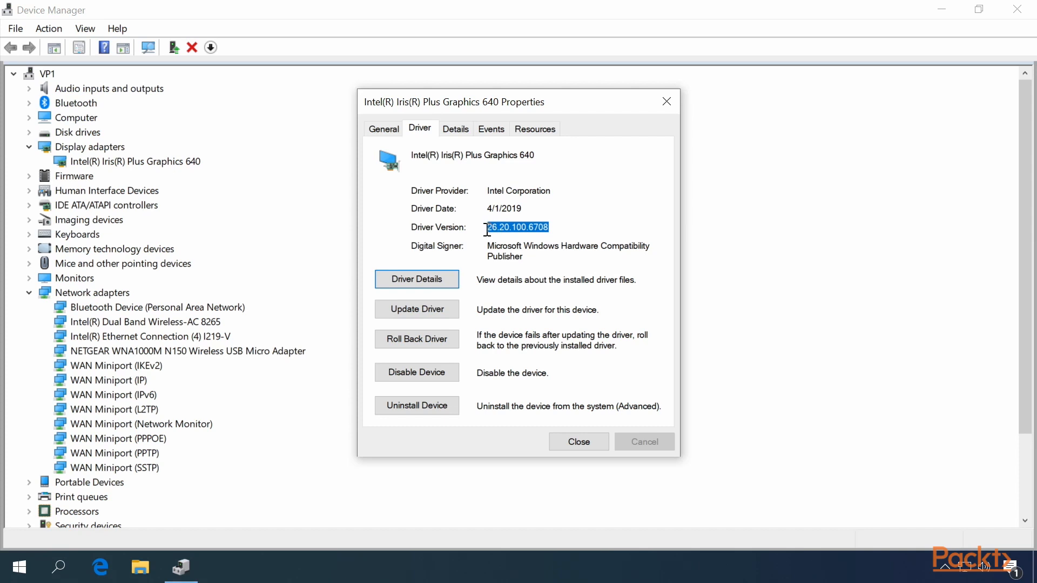